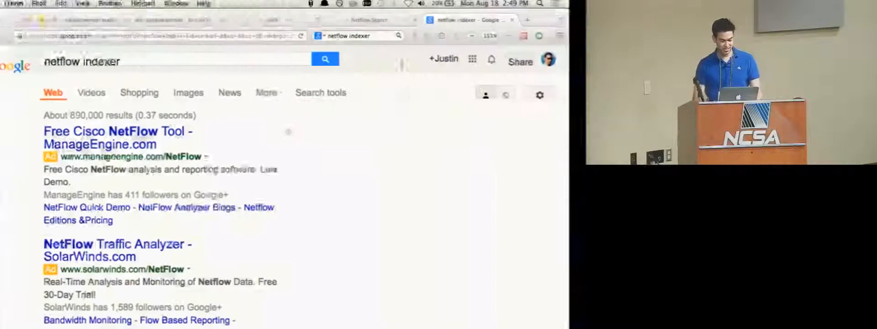
Step: From the netflow-indexer GitHub repo, view its github.io docs and bring up the Netflow Search form
{"action": "scroll", "scroll_direction": "down", "scroll_amount": 3}
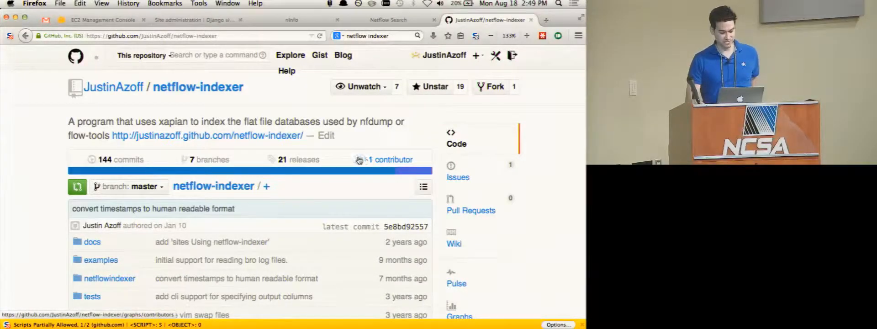
{"action": "left_click", "coordinate": [208, 135]}
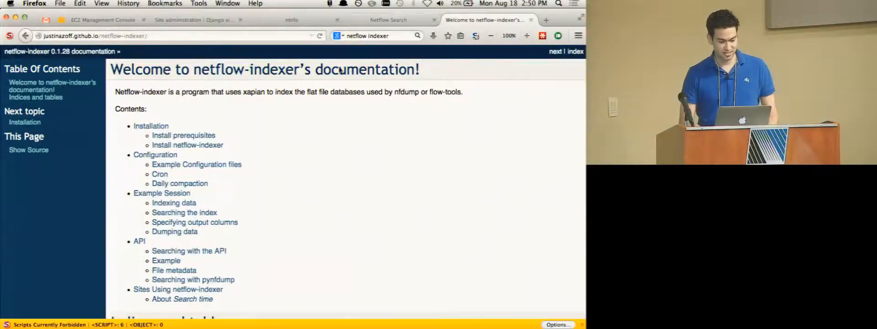
{"action": "scroll", "scroll_direction": "down", "scroll_amount": 3}
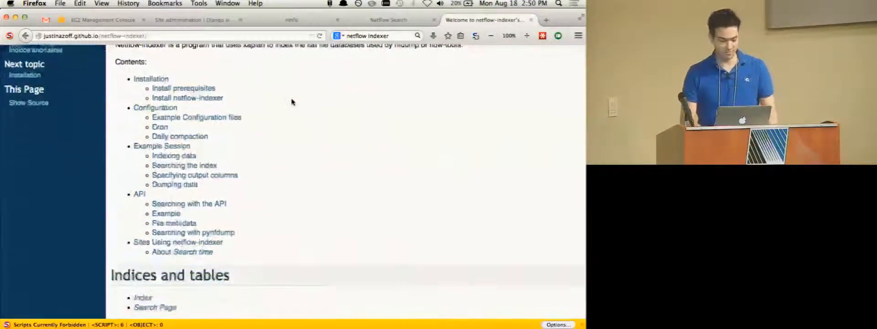
{"action": "scroll", "scroll_direction": "down", "scroll_amount": 3}
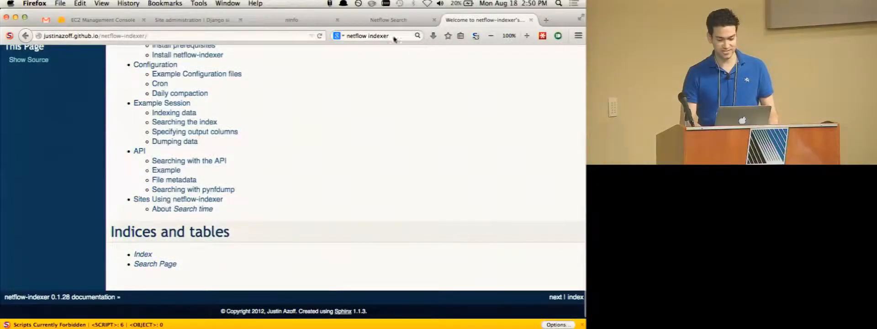
{"action": "left_click", "coordinate": [388, 19]}
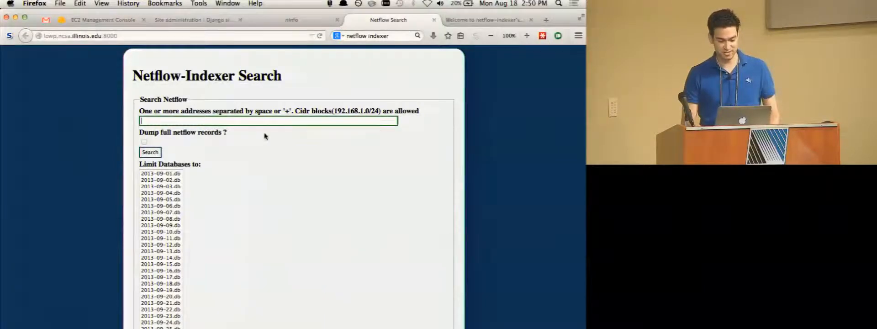
Step: Search netflow records for address 44.55.66.77
{"action": "left_click", "coordinate": [150, 152]}
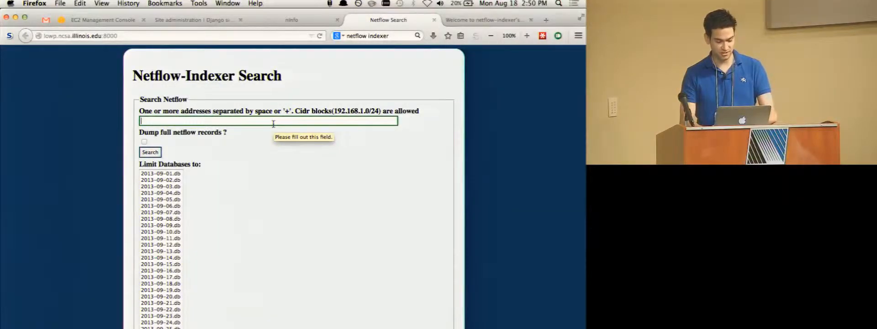
{"action": "type", "text": "44.55.66."}
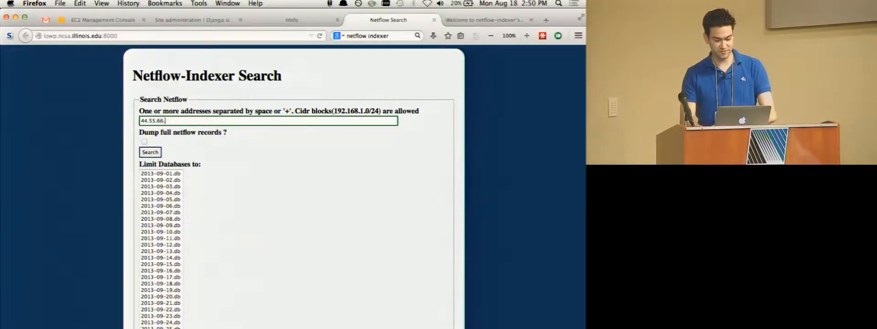
{"action": "left_click", "coordinate": [150, 153]}
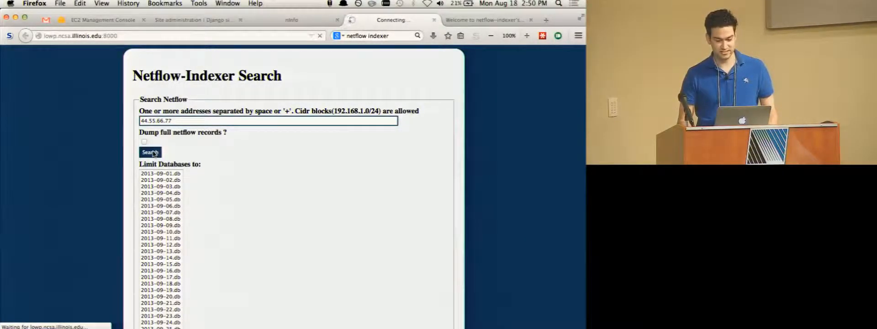
{"action": "left_click", "coordinate": [149, 152]}
{"action": "type", "text": "1.2.3.4"}
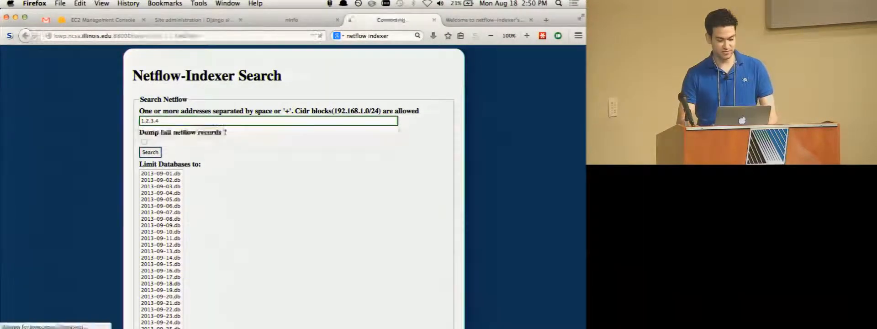
Step: Search again for 1.2.3.4 with full netflow record dump enabled
{"action": "left_click", "coordinate": [150, 151]}
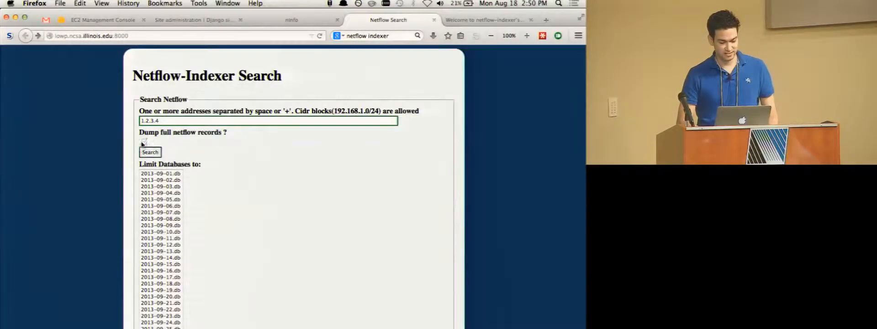
{"action": "left_click", "coordinate": [150, 151]}
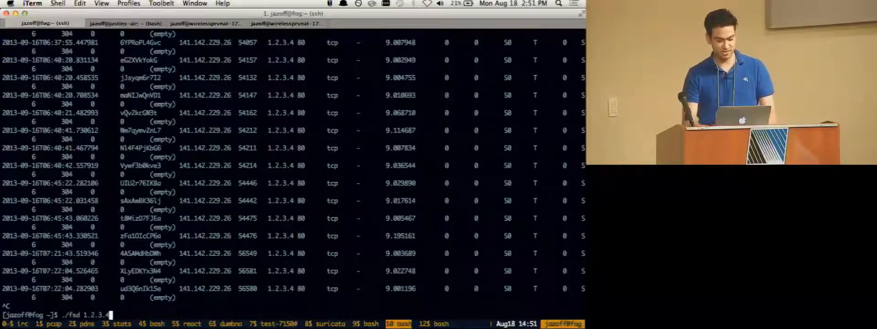
Step: Replace the './fsd 1.2.3.4' command with a './fs 77.88.99.12' summary lookup
{"action": "key", "text": "BackSpace"}
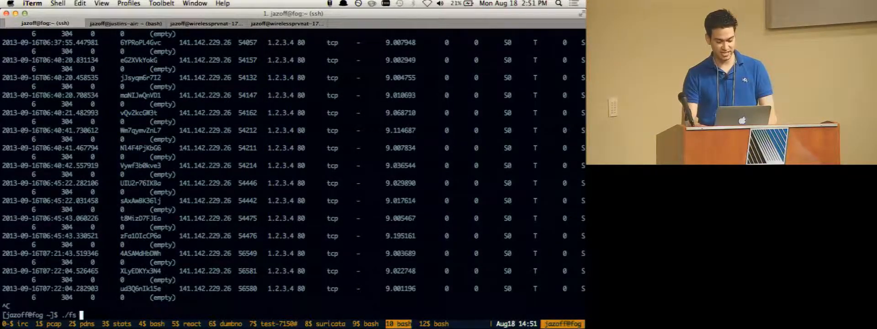
{"action": "type", "text": "77.88.99"}
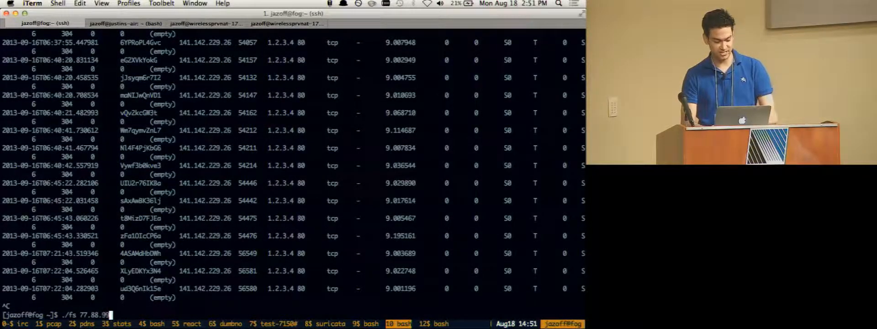
{"action": "type", "text": ".12"}
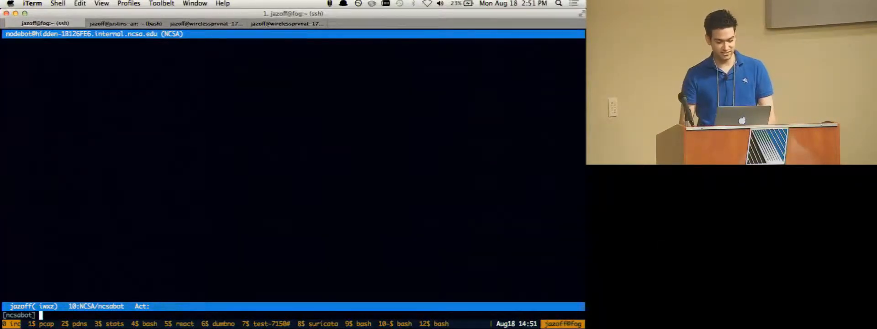
Step: Ask ncsabot in the IRC window 'traffic to 1.2.3.4' and read its hours-seen answer
{"action": "type", "text": "traff"}
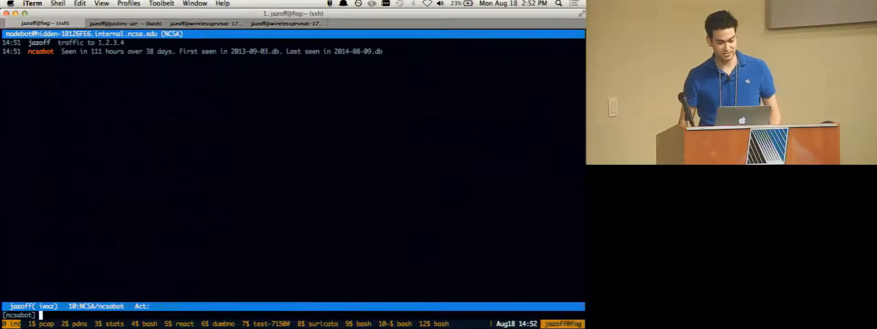
{"action": "type", "text": "traffic to 1.2.3."}
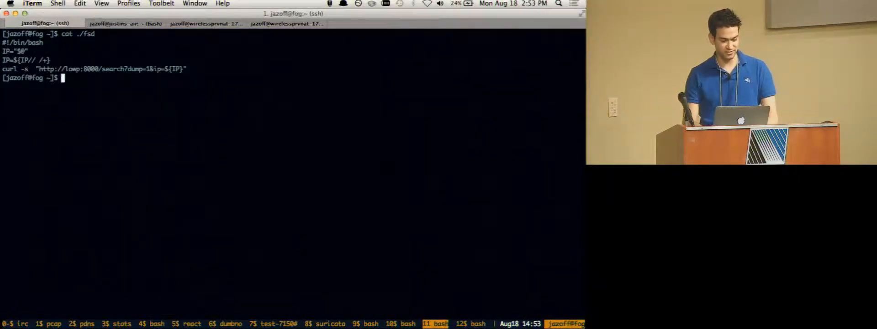
Step: Dump flow records with './fsd 1.2.3.4', try 1.2.3.42 with no results, then ssh to lowp
{"action": "type", "text": "./fsd 1.2.3.4"}
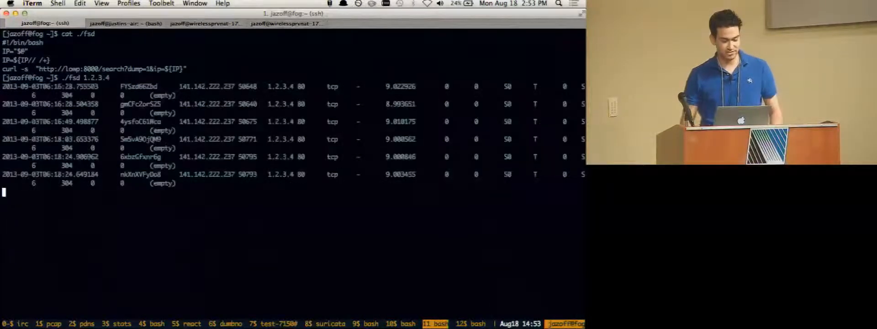
{"action": "scroll", "scroll_direction": "down", "scroll_amount": 3}
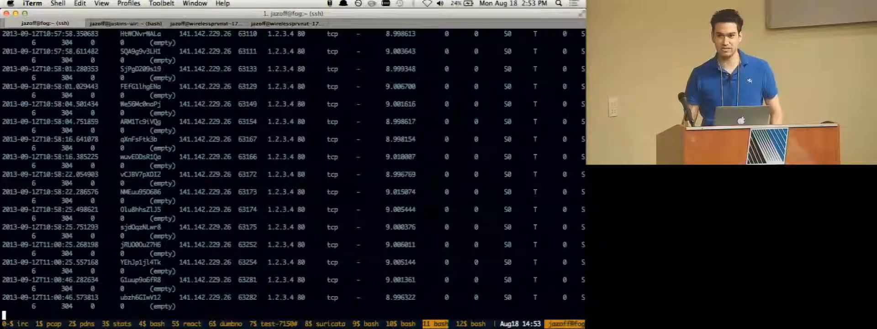
{"action": "scroll", "scroll_direction": "down", "scroll_amount": 3}
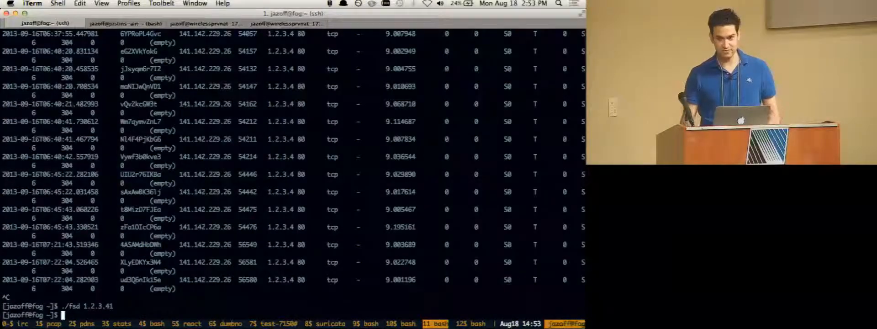
{"action": "type", "text": "./fsd 1.2.3.42"}
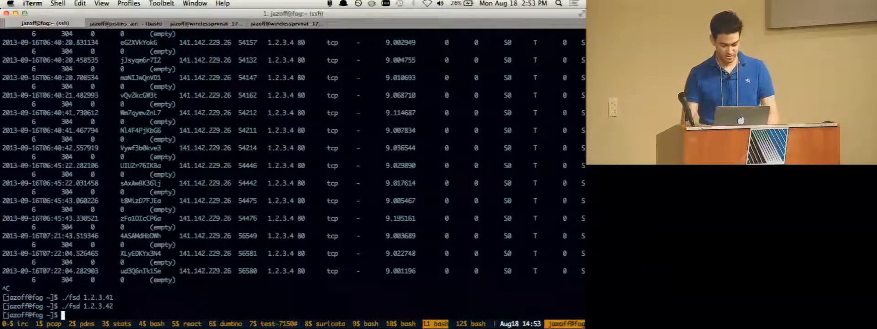
{"action": "type", "text": "ssh lowp"}
{"action": "type", "text": "cd /data/"}
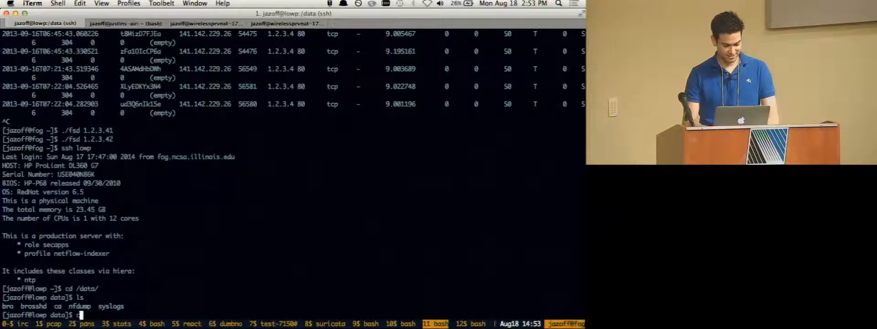
Step: In the bro directory, list the index directory contents and the data directory
{"action": "type", "text": "cd bro"}
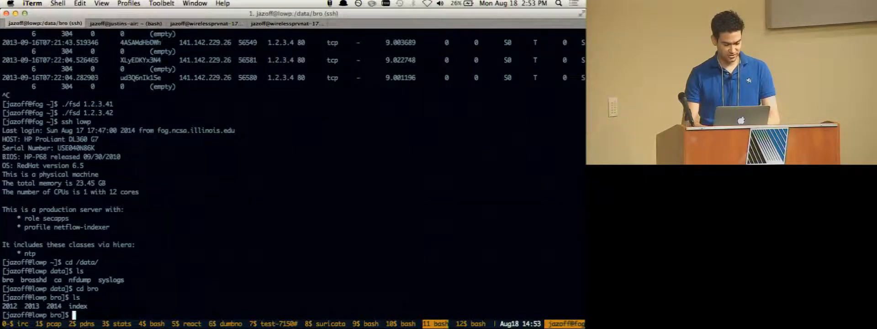
{"action": "type", "text": "ls -l index"}
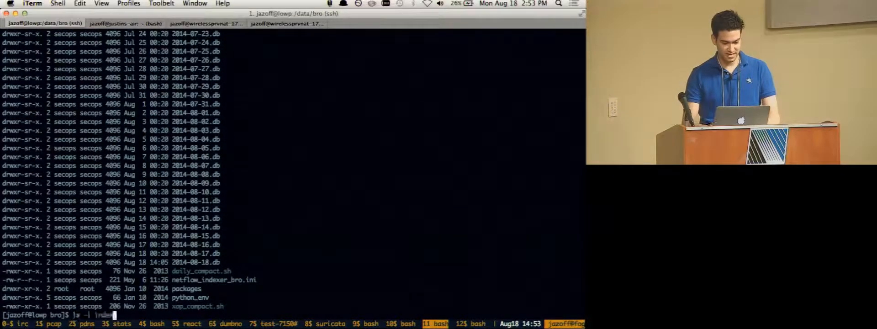
{"action": "key", "text": "Return"}
{"action": "type", "text": "du -hs index"}
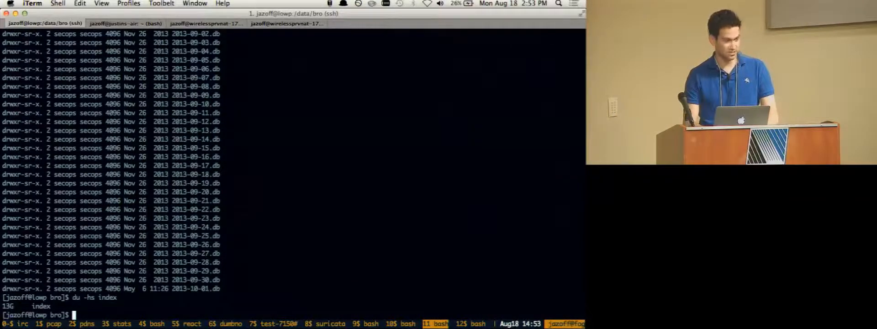
{"action": "type", "text": "ls"}
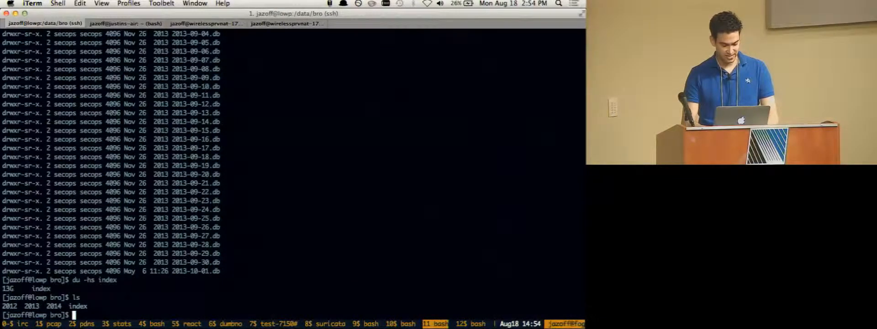
Step: Run du -hs on 2013/{09,10,11,12}/conn.* and 2014/*/conn.* logs, then recall the command
{"action": "type", "text": "du -hs 2013/"}
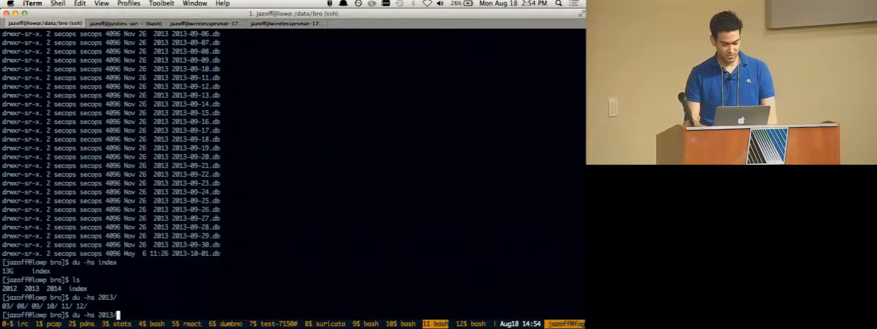
{"action": "type", "text": "{0"}
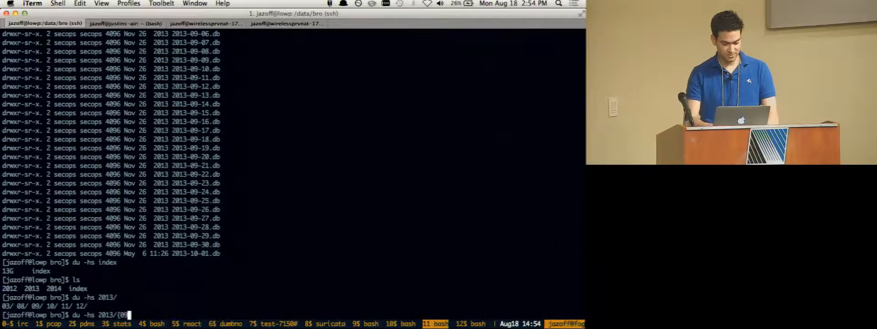
{"action": "type", "text": "9,10,11,12}/"}
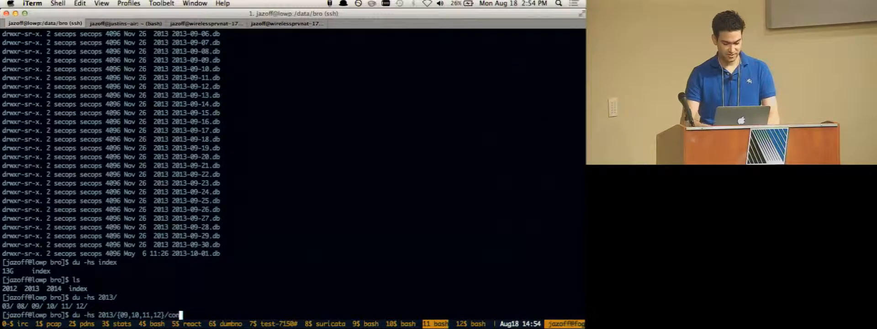
{"action": "type", "text": "conn.*"}
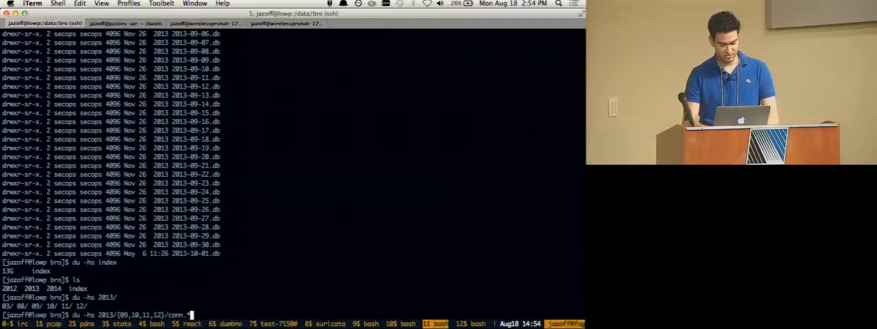
{"action": "type", "text": "2014/*/conn.*"}
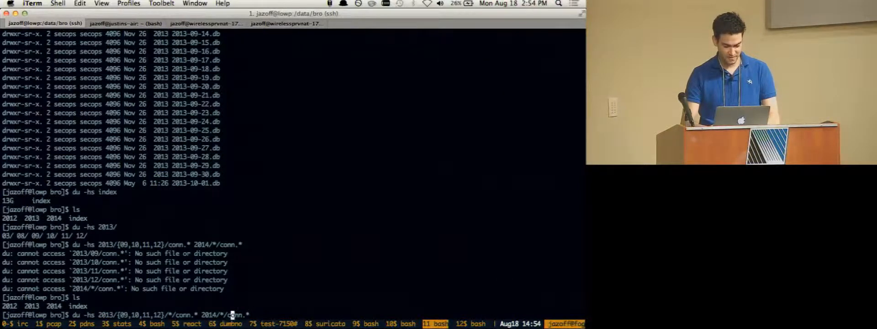
{"action": "key", "text": "Return"}
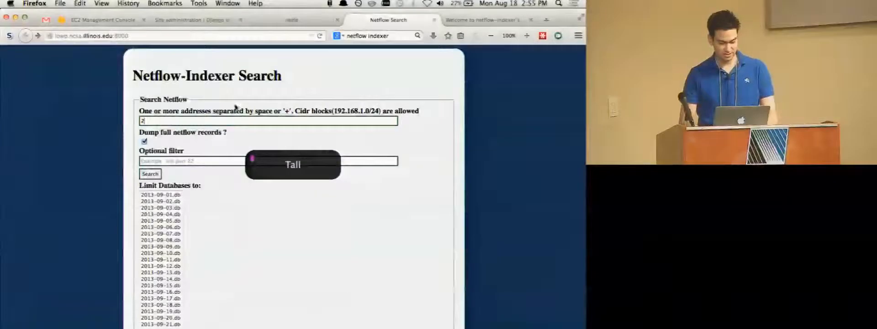
Step: Show the 'Sites Using netflow-indexer' docs page with netflow sizes, index sizes and search times
{"action": "left_click", "coordinate": [484, 19]}
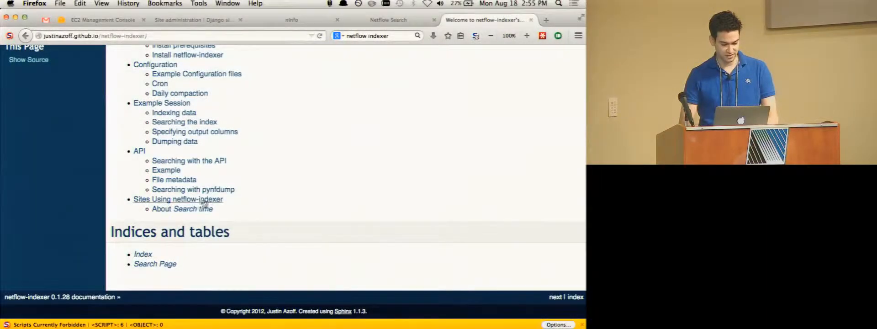
{"action": "left_click", "coordinate": [178, 199]}
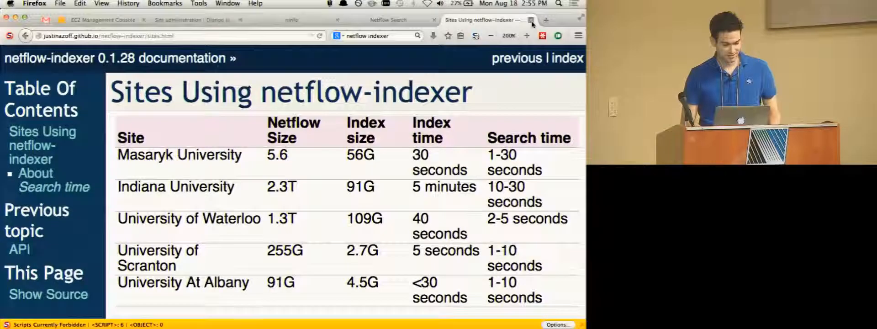
Step: Close the docs and open the django-bro-tables repository on github.com in a new tab
{"action": "left_click", "coordinate": [387, 19]}
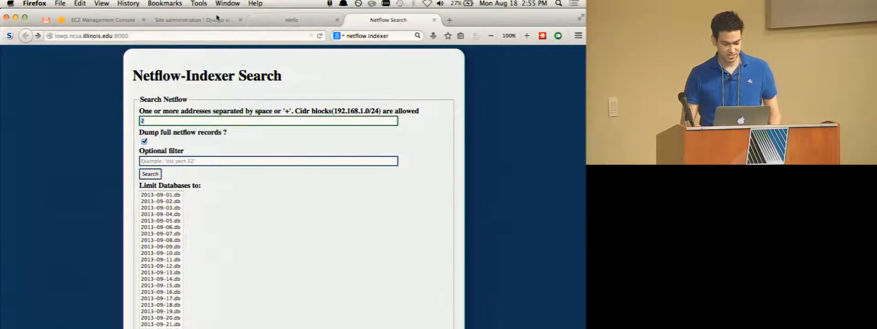
{"action": "left_click", "coordinate": [190, 19]}
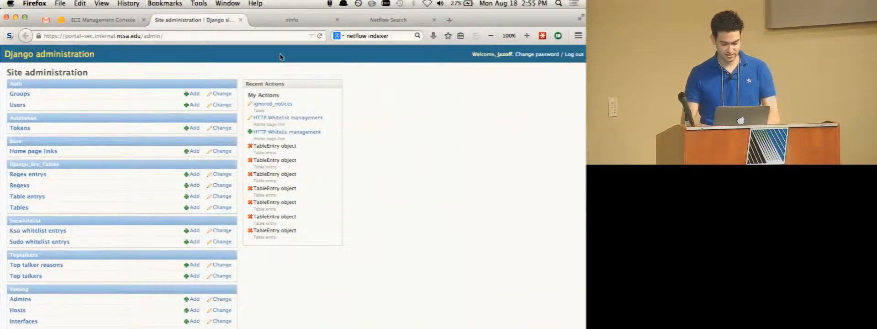
{"action": "left_click", "coordinate": [450, 19]}
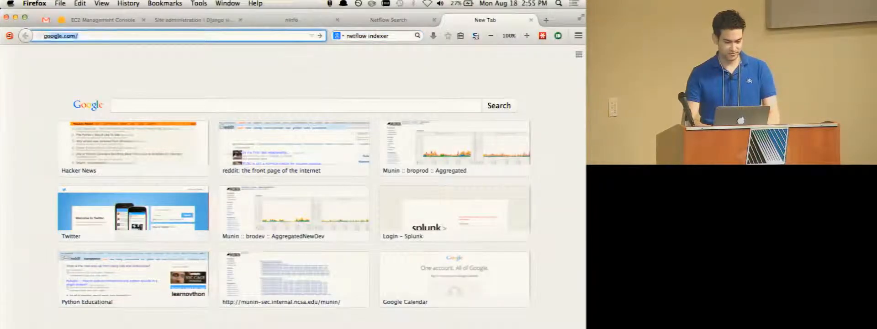
{"action": "type", "text": "github.com"}
{"action": "type", "text": "djan"}
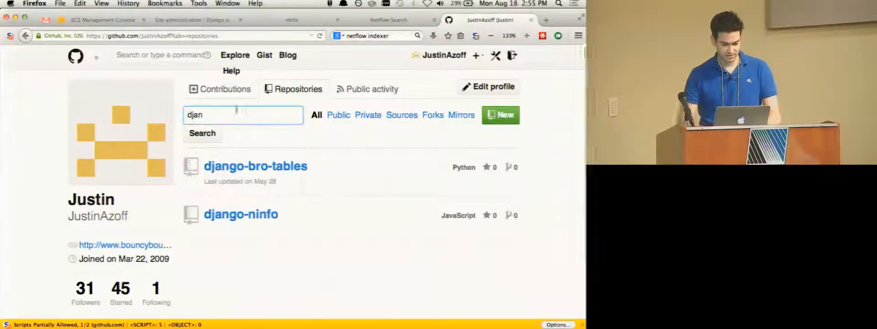
{"action": "left_click", "coordinate": [255, 165]}
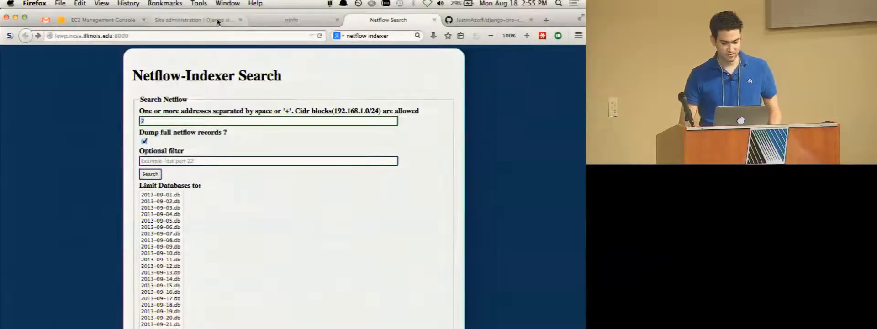
Step: Return to Django administration and list the django_bro_tables tables
{"action": "left_click", "coordinate": [192, 19]}
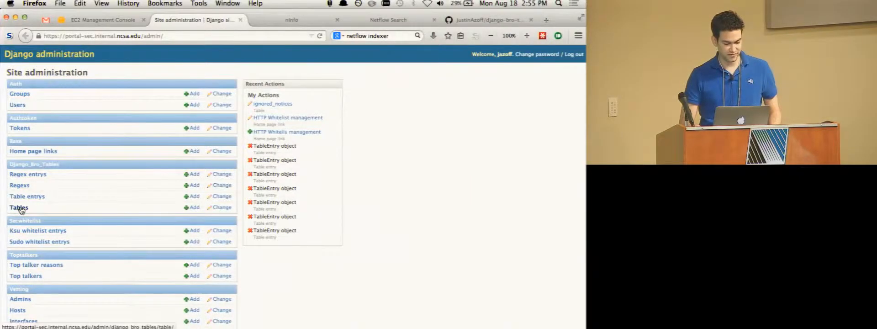
{"action": "left_click", "coordinate": [19, 207]}
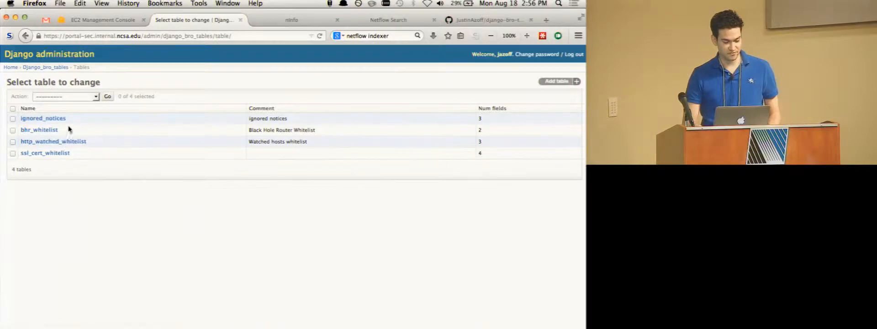
Step: Add an ignored_notices row for 1.2.3.4, UDPDoS::Detected, reason 'testing for broc', and save
{"action": "left_click", "coordinate": [43, 117]}
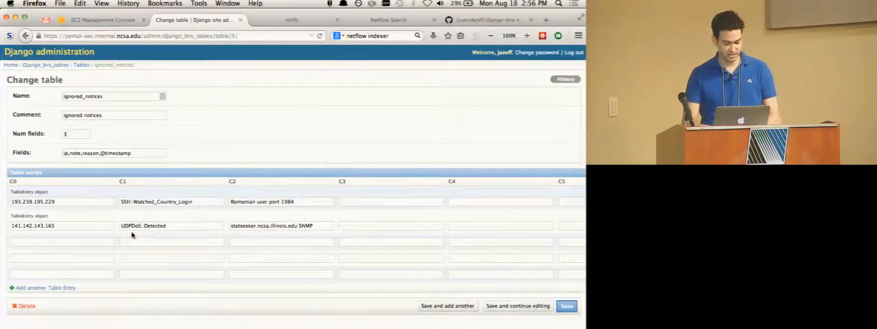
{"action": "type", "text": "1.2.3.4"}
{"action": "type", "text": "UDPDoS::Detected"}
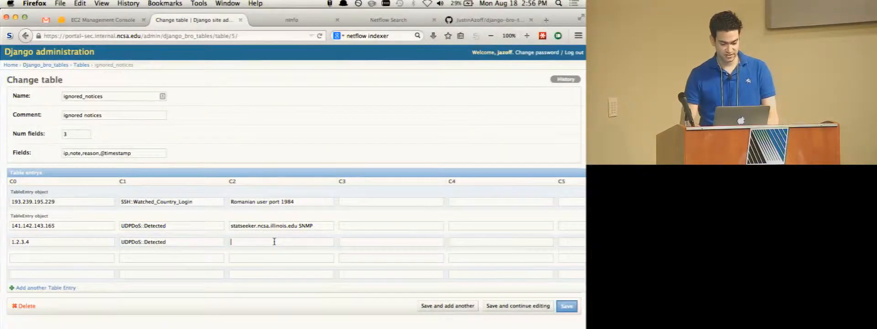
{"action": "type", "text": "testing for broc"}
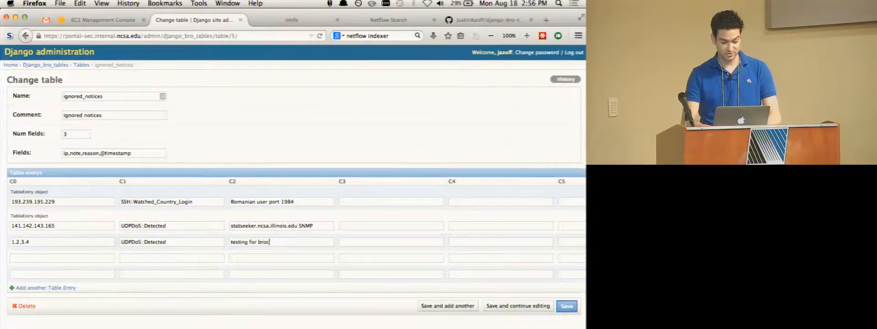
{"action": "left_click", "coordinate": [566, 306]}
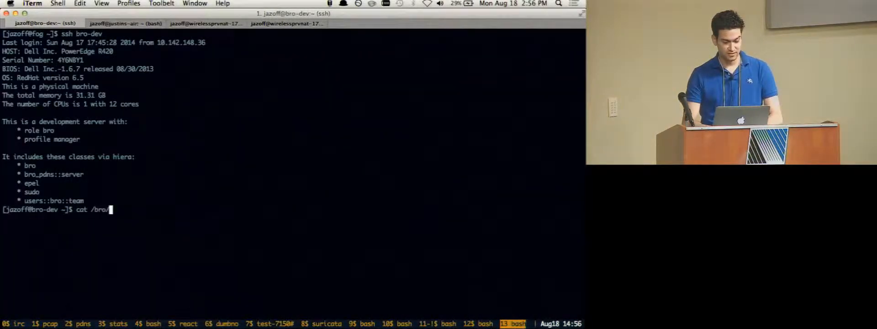
Step: On bro-dev, cat /bro/etc/tables/ignored_notices.csv, check the cron setup, and cat the CSV again
{"action": "type", "text": "etc/tables/ignored_notices.csv"}
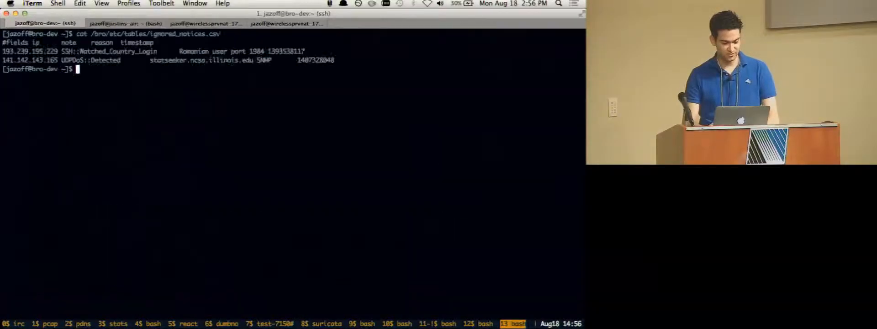
{"action": "type", "text": "crontab -^C"}
{"action": "type", "text": "sudo su -"}
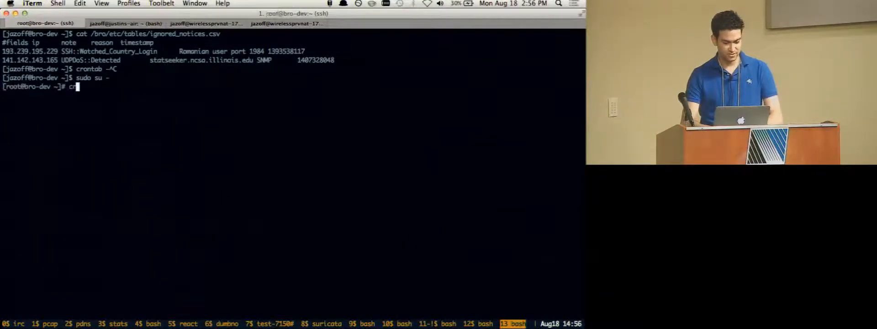
{"action": "type", "text": "cat /etc/cron"}
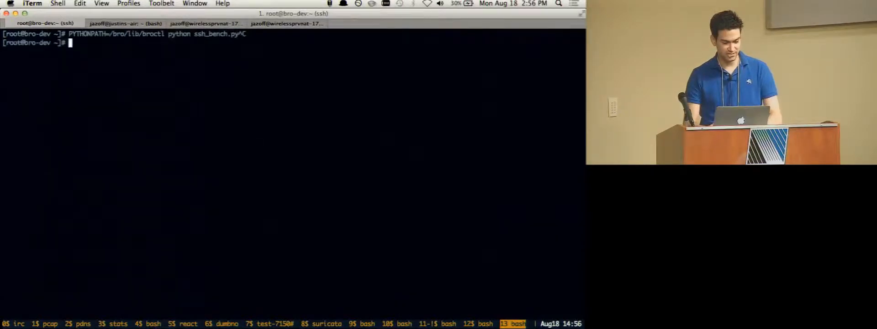
{"action": "type", "text": "cat /bro/etc/tables/ignored_notices.csv"}
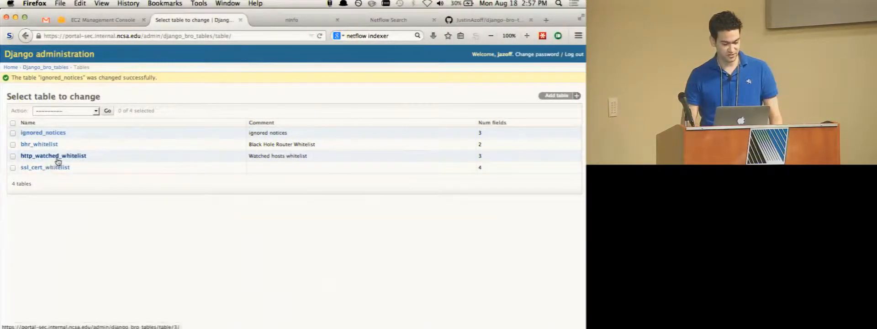
Step: Verify the 1.2.3.4 row in ignored_notices, then go to the /bro/api/ REST framework root
{"action": "left_click", "coordinate": [53, 156]}
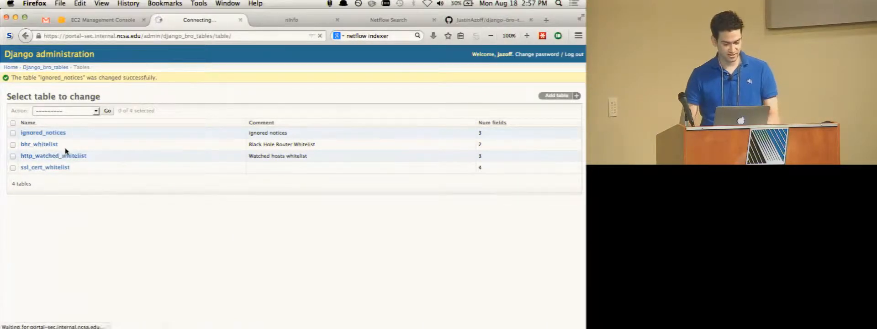
{"action": "left_click", "coordinate": [43, 132]}
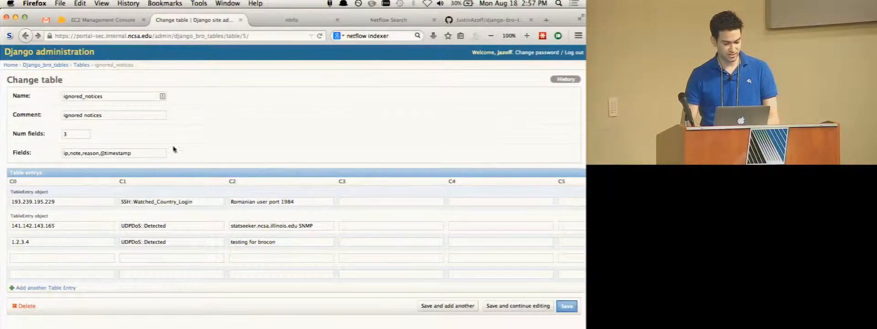
{"action": "left_click", "coordinate": [111, 152]}
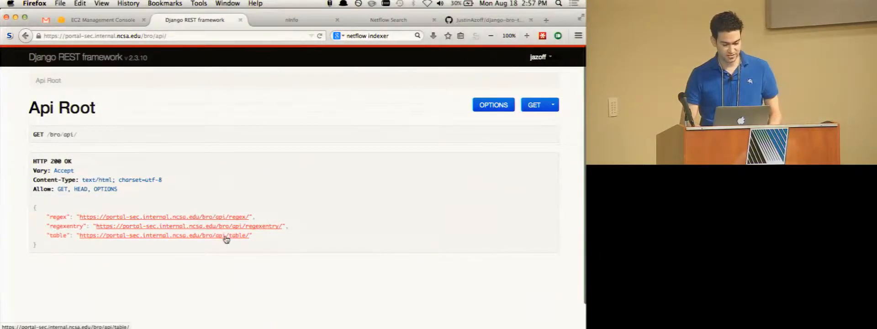
Step: Open the ignored_notices table instance and its flat CSV export via Firefox's Open with dialog
{"action": "left_click", "coordinate": [164, 235]}
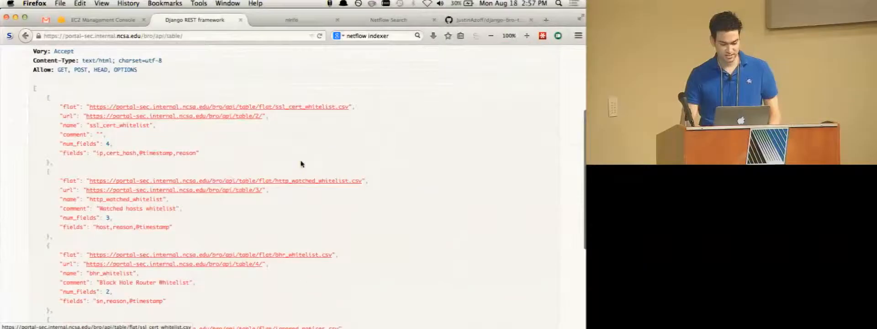
{"action": "mouse_move", "coordinate": [291, 196]}
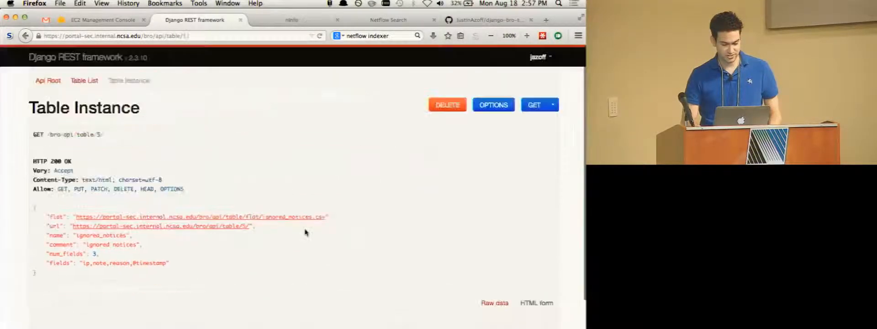
{"action": "scroll", "scroll_direction": "down", "scroll_amount": 3}
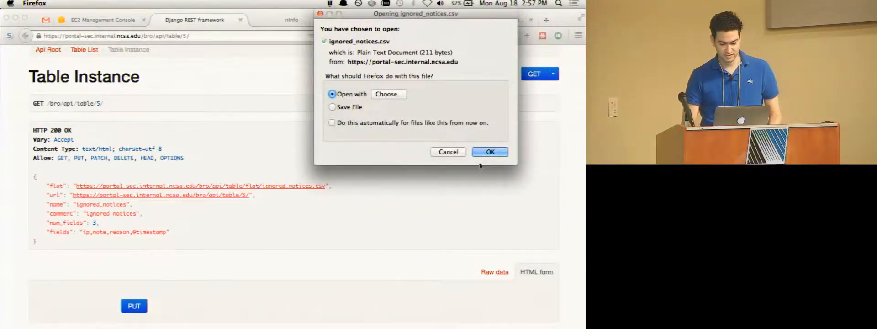
{"action": "left_click", "coordinate": [489, 152]}
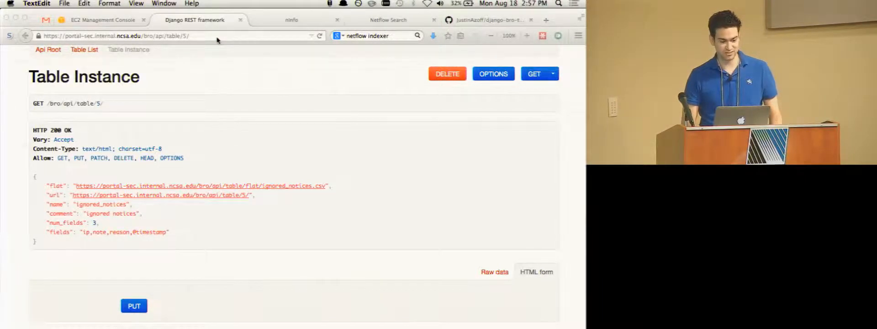
{"action": "left_click", "coordinate": [26, 36]}
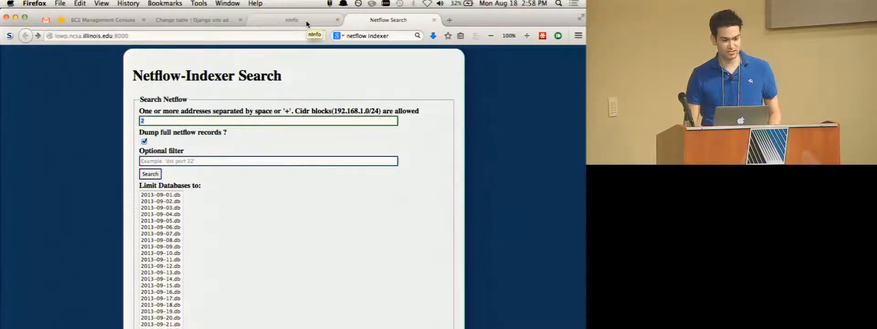
Step: Run a ninfo Single Search lookup for the address 1.2.3.4
{"action": "left_click", "coordinate": [291, 19]}
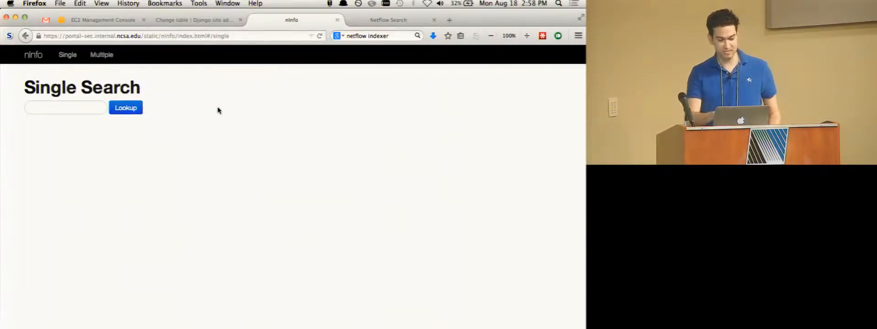
{"action": "mouse_move", "coordinate": [33, 55]}
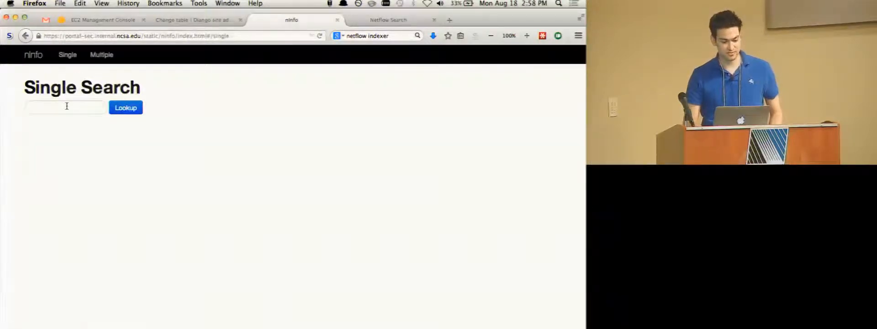
{"action": "left_click", "coordinate": [126, 108]}
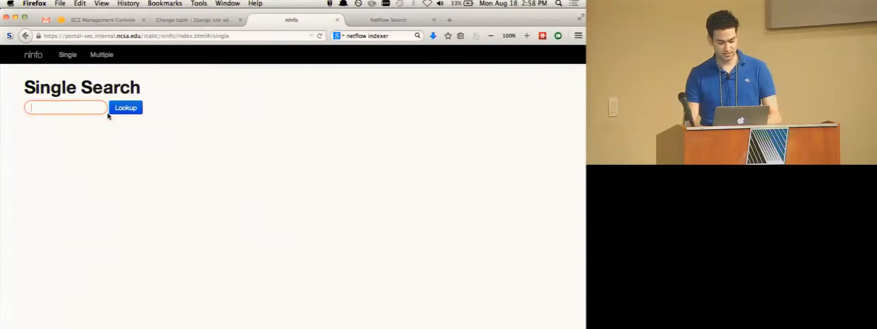
{"action": "type", "text": "1.2.3.4"}
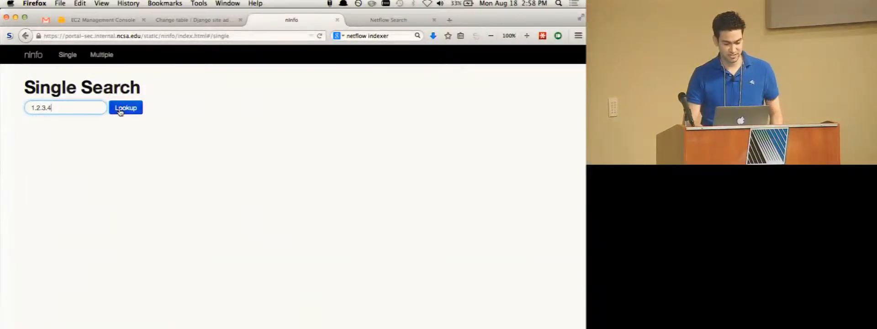
{"action": "left_click", "coordinate": [125, 107]}
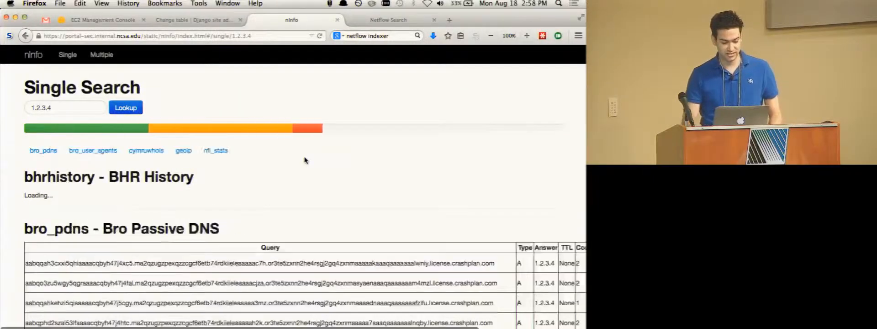
Step: Review the passive DNS, user agent, CIF, whois, GeoIP and netflow results for 1.2.3.4
{"action": "scroll", "scroll_direction": "down", "scroll_amount": 3}
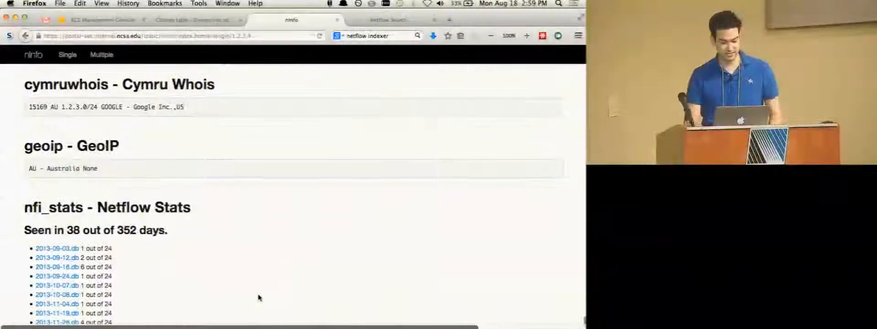
{"action": "scroll", "scroll_direction": "down", "scroll_amount": 3}
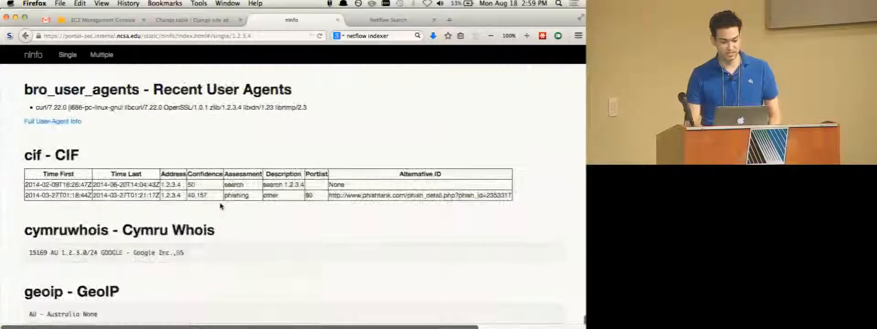
{"action": "scroll", "scroll_direction": "down", "scroll_amount": 3}
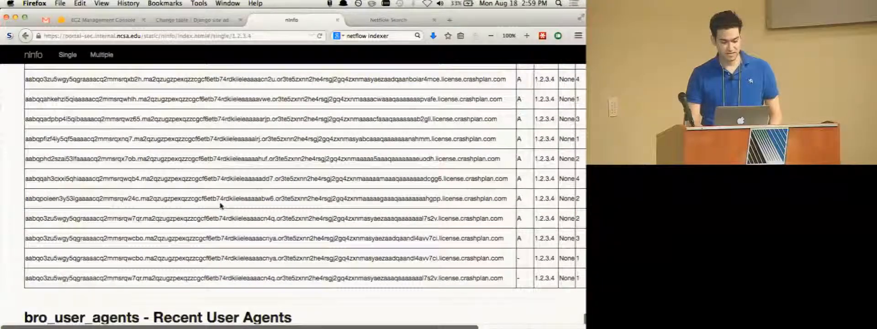
{"action": "scroll", "scroll_direction": "down", "scroll_amount": 3}
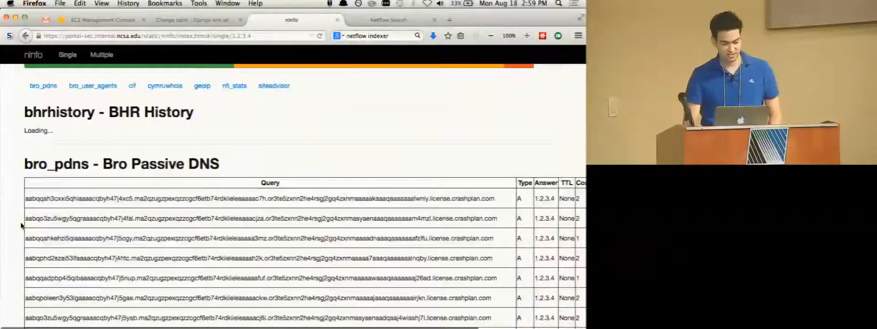
{"action": "double_click", "coordinate": [55, 163]}
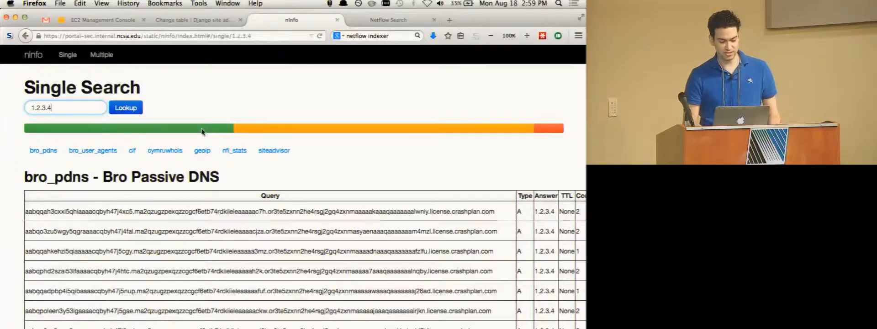
{"action": "scroll", "scroll_direction": "down", "scroll_amount": 3}
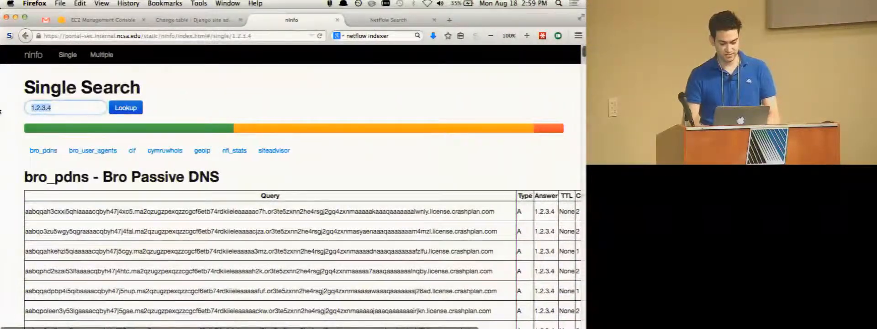
{"action": "left_click", "coordinate": [126, 108]}
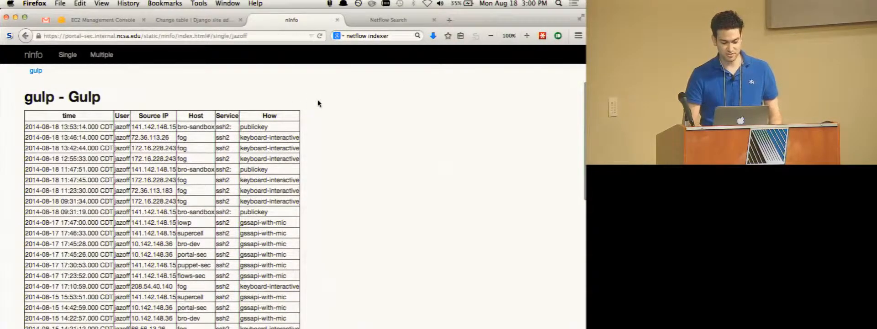
{"action": "scroll", "scroll_direction": "down", "scroll_amount": 3}
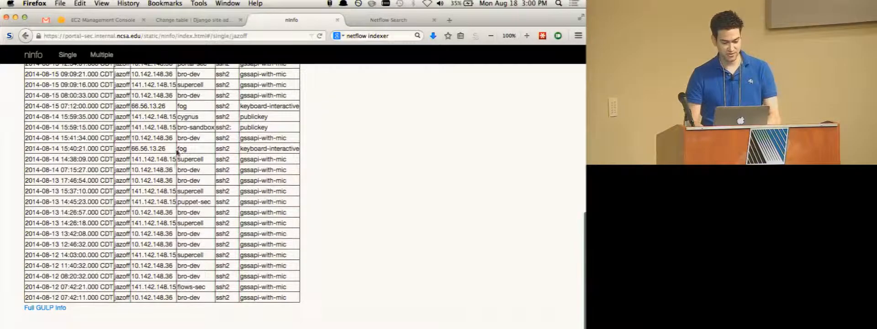
{"action": "double_click", "coordinate": [149, 148]}
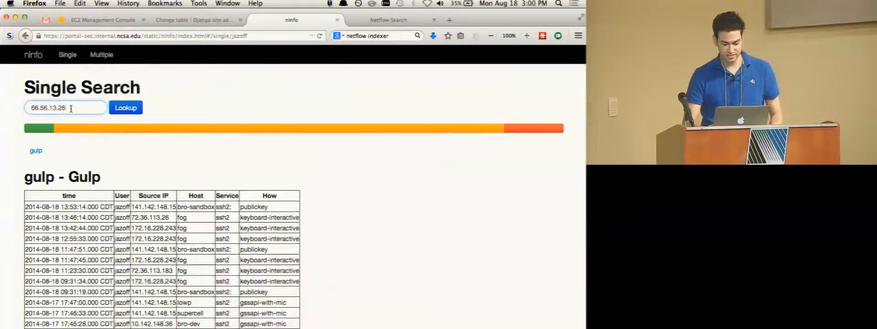
{"action": "left_click", "coordinate": [125, 108]}
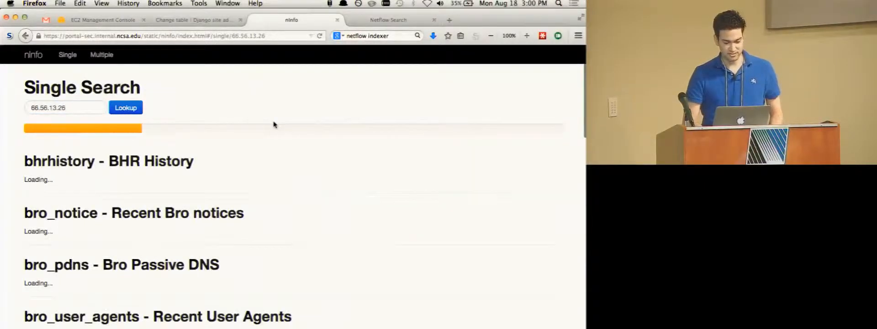
{"action": "mouse_move", "coordinate": [225, 145]}
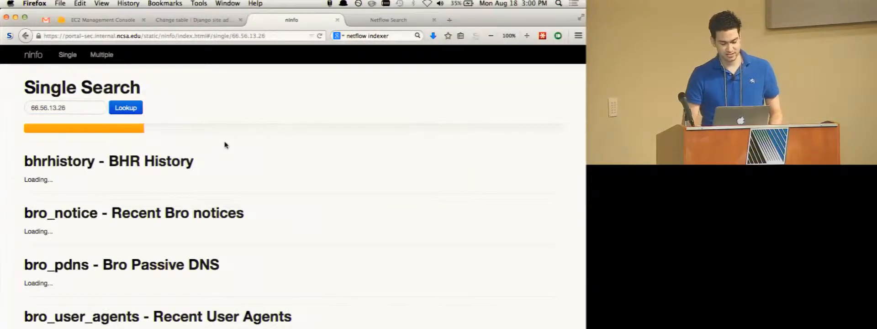
{"action": "scroll", "scroll_direction": "down", "scroll_amount": 3}
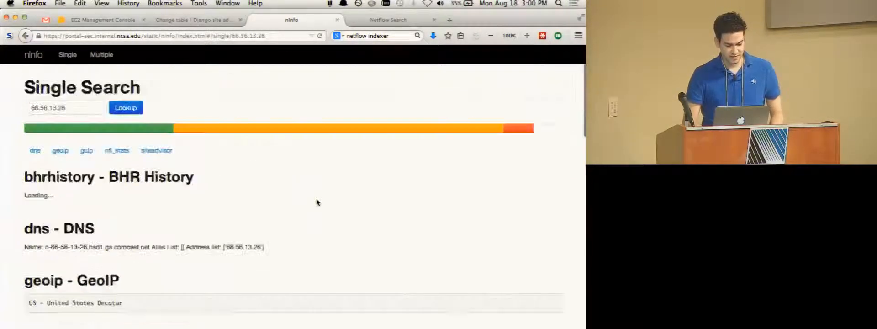
{"action": "scroll", "scroll_direction": "down", "scroll_amount": 3}
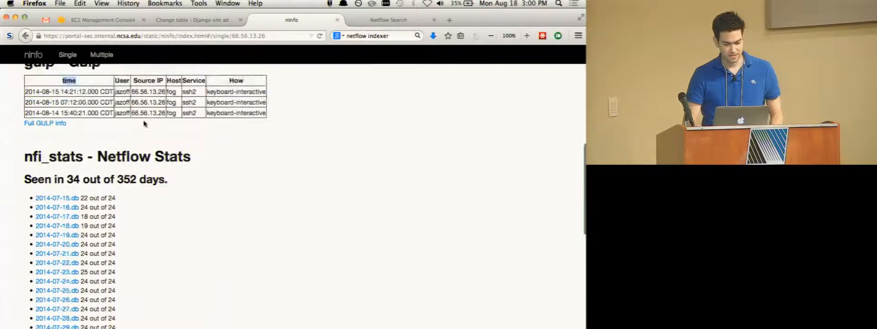
{"action": "scroll", "scroll_direction": "down", "scroll_amount": 3}
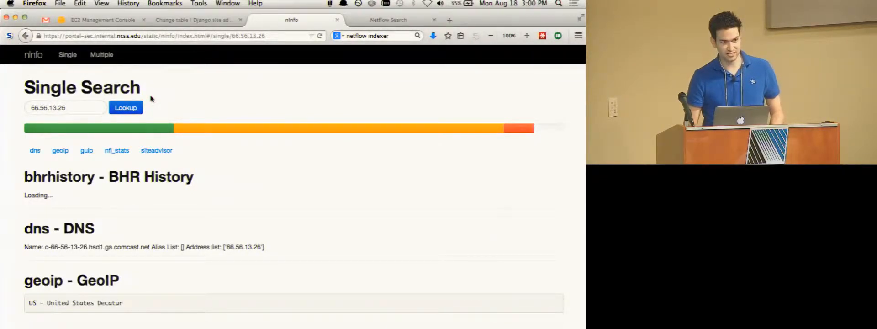
{"action": "mouse_move", "coordinate": [191, 100]}
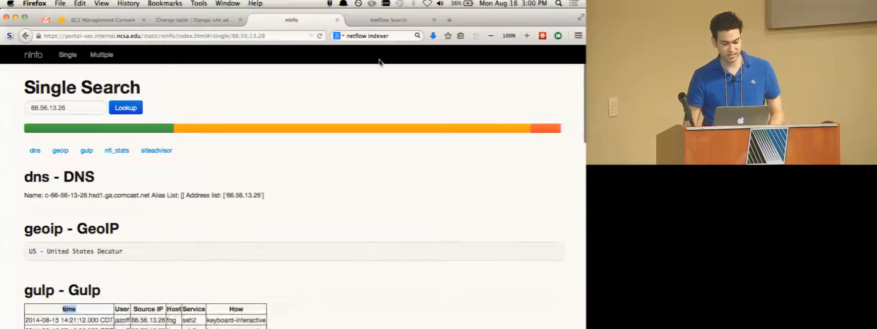
Step: Navigate to the ninfo GitHub repository's docs folder and read the pres.md presentation notes
{"action": "left_click", "coordinate": [388, 20]}
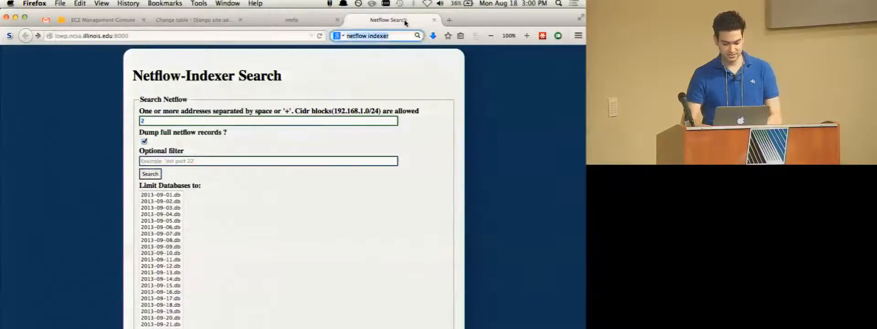
{"action": "type", "text": "ninfo u"}
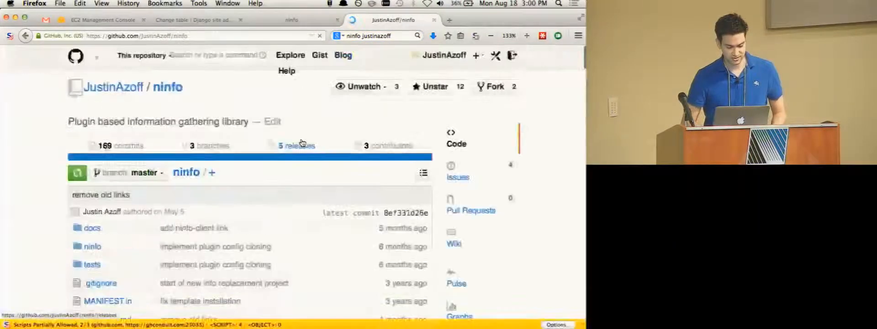
{"action": "scroll", "scroll_direction": "down", "scroll_amount": 3}
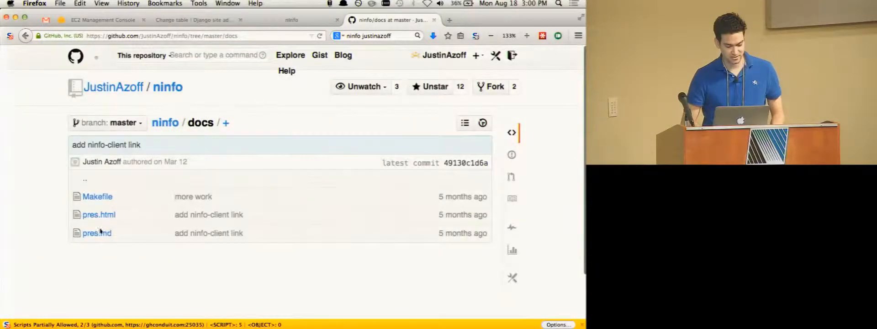
{"action": "left_click", "coordinate": [96, 232]}
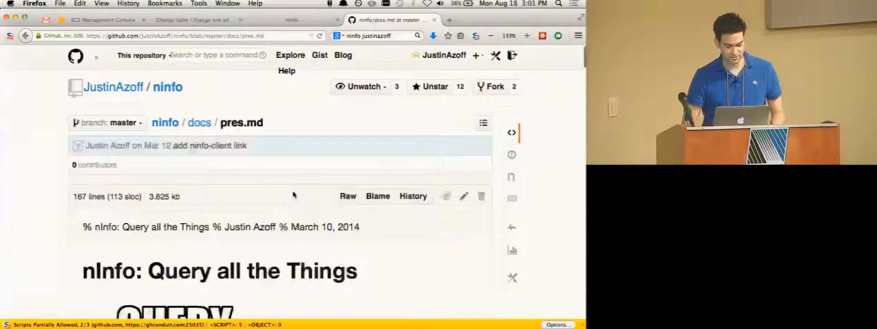
{"action": "scroll", "scroll_direction": "down", "scroll_amount": 3}
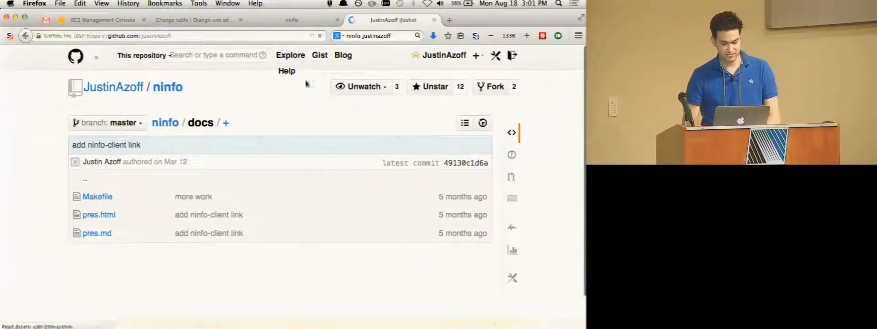
Step: Search JustinAzoff's repositories for 'pass' to list passive-dns, bro-pdns and ninfo-plugin-passivedns
{"action": "left_click", "coordinate": [441, 54]}
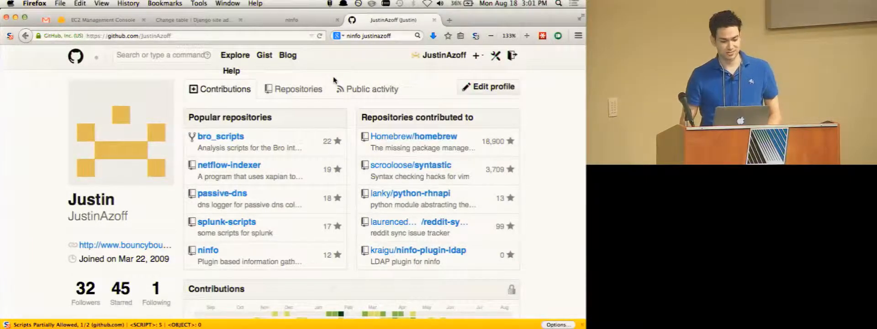
{"action": "left_click", "coordinate": [298, 89]}
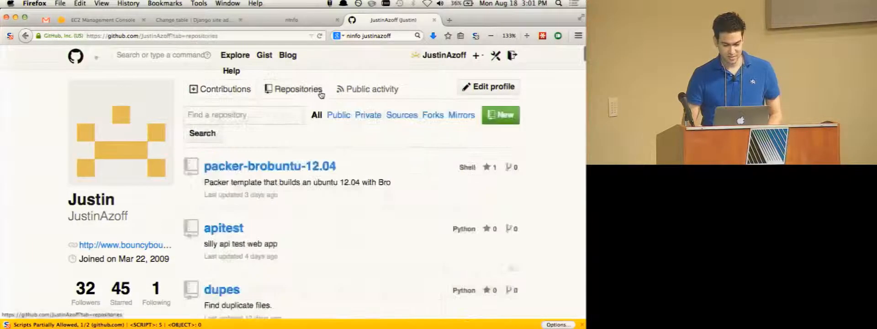
{"action": "type", "text": "passive"}
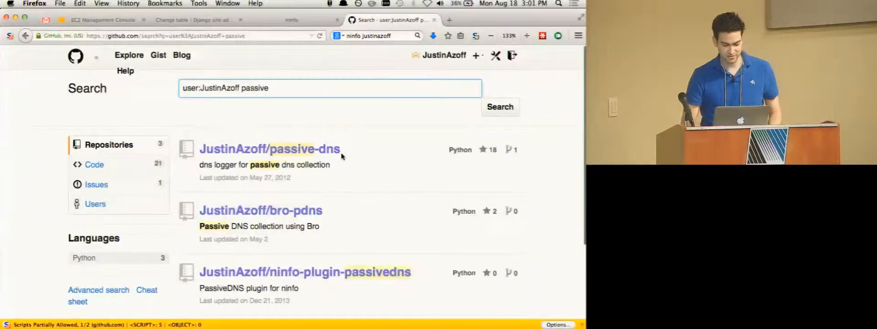
{"action": "scroll", "scroll_direction": "down", "scroll_amount": 3}
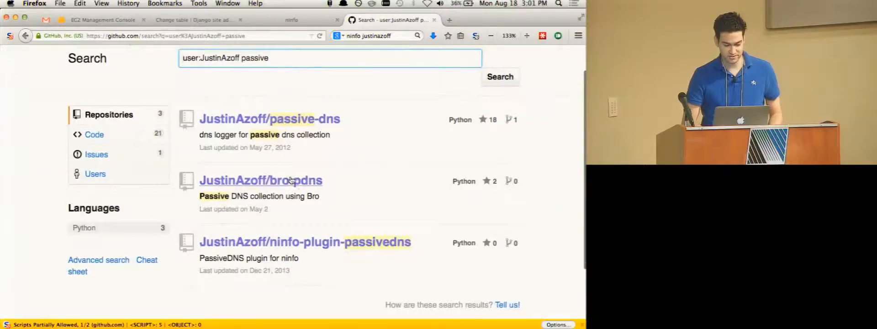
Step: Read the bro-pdns README usage section on loading the script and running the API server
{"action": "left_click", "coordinate": [260, 179]}
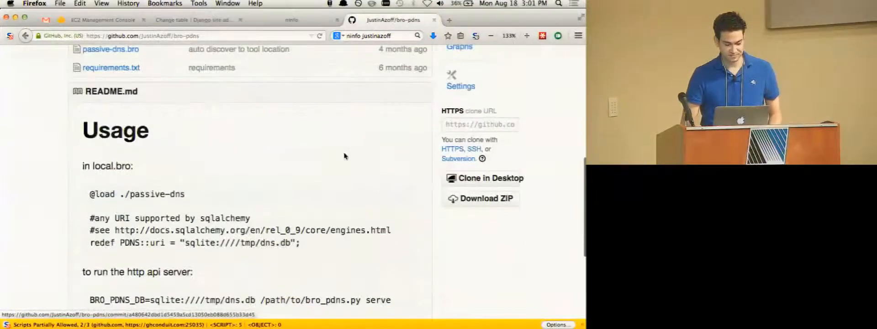
{"action": "scroll", "scroll_direction": "down", "scroll_amount": 3}
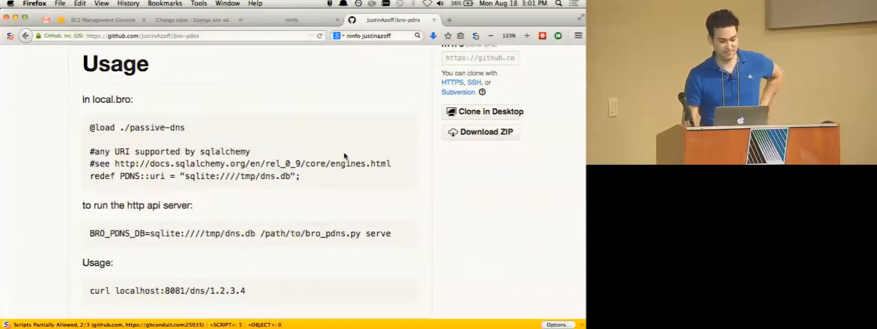
{"action": "scroll", "scroll_direction": "down", "scroll_amount": 3}
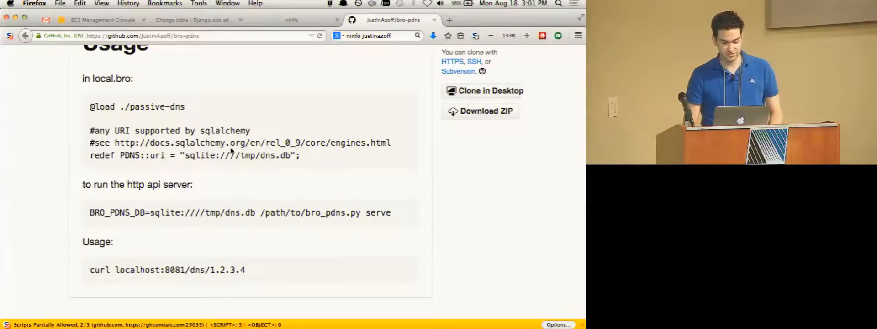
{"action": "scroll", "scroll_direction": "down", "scroll_amount": 3}
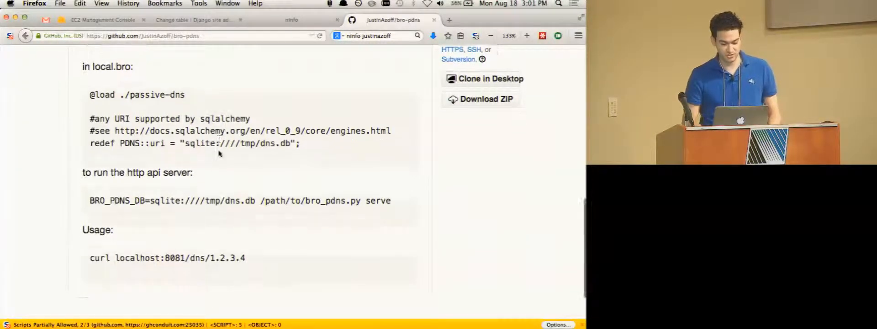
{"action": "scroll", "scroll_direction": "up", "scroll_amount": 3}
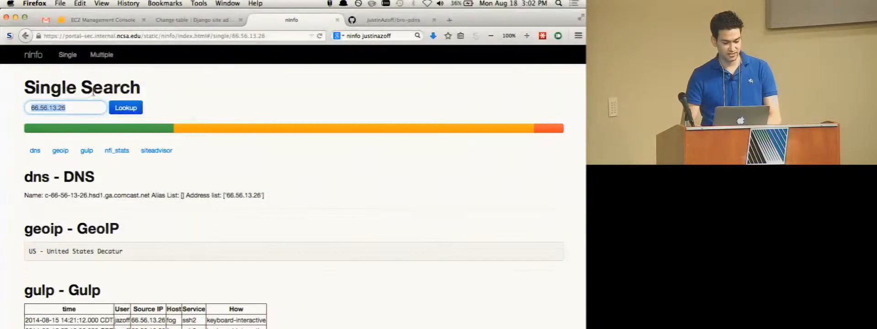
Step: Look up 173.194.46.80 and scroll through its CIF and netflow plugin results
{"action": "left_click", "coordinate": [125, 108]}
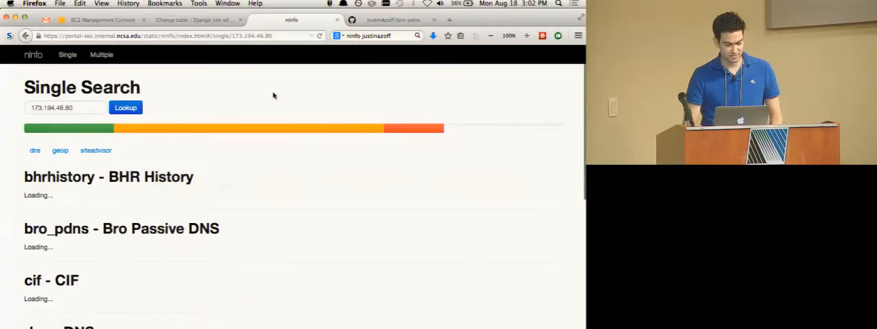
{"action": "scroll", "scroll_direction": "down", "scroll_amount": 3}
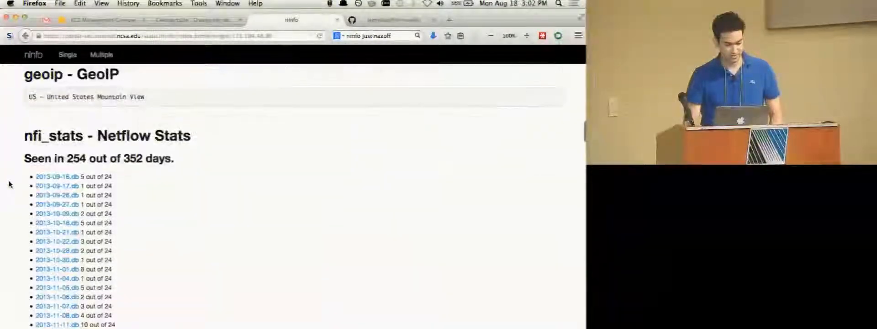
{"action": "scroll", "scroll_direction": "down", "scroll_amount": 3}
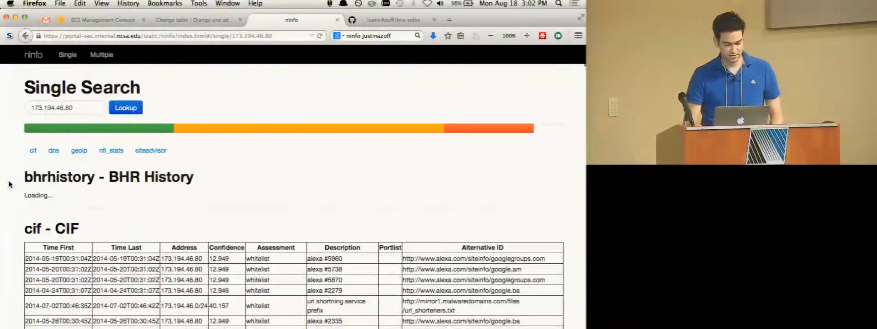
{"action": "scroll", "scroll_direction": "down", "scroll_amount": 3}
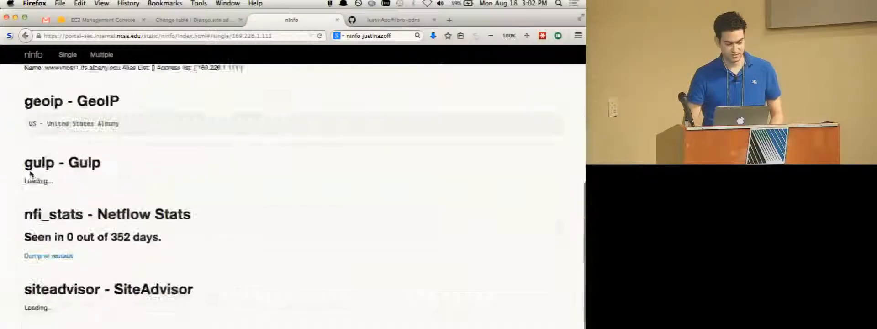
Step: Look up 169.226.1.110 and view its Bro passive DNS records
{"action": "left_click", "coordinate": [125, 107]}
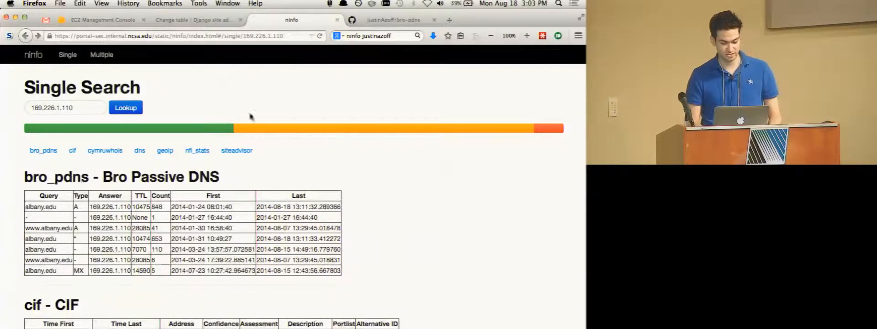
{"action": "scroll", "scroll_direction": "down", "scroll_amount": 3}
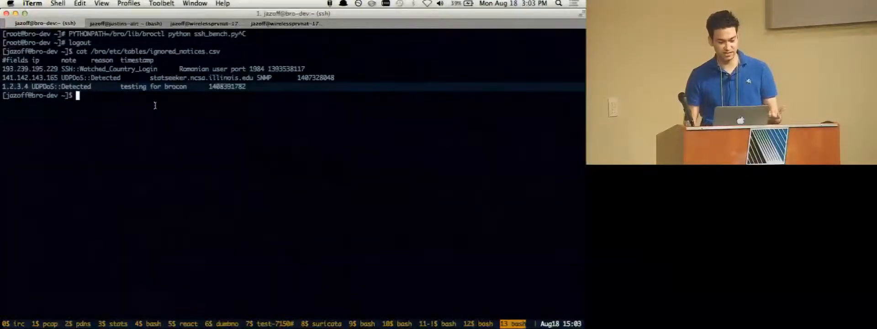
Step: Browse /bro/, site/ and /bro/logs, check dns.db is 5.6G, and open it in sqlite3
{"action": "type", "text": "cd /bro/"}
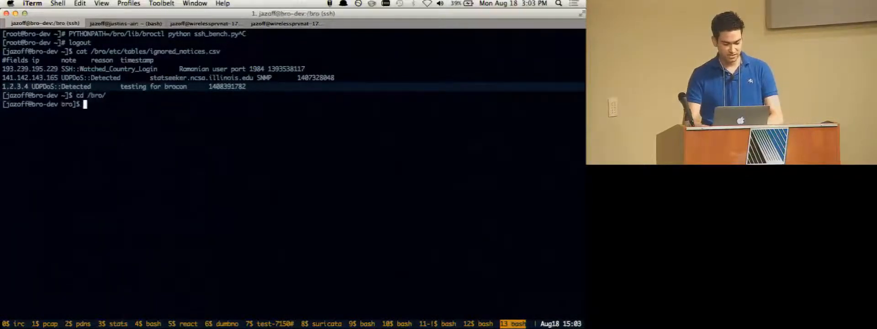
{"action": "key", "text": "Return"}
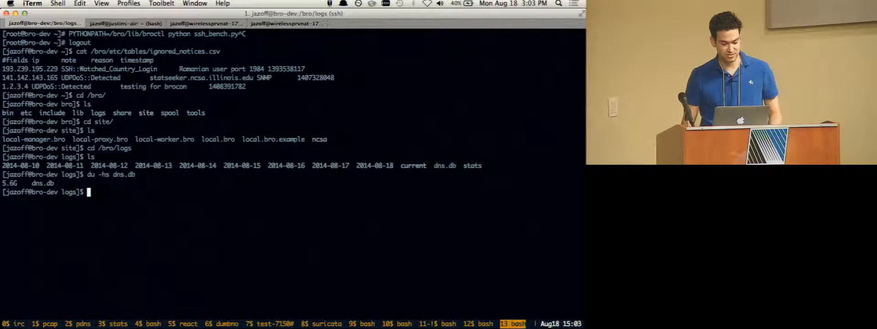
{"action": "type", "text": "sqlite3 dns.db"}
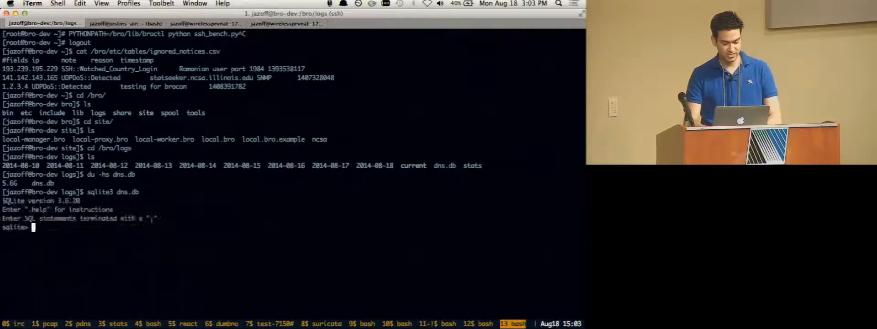
Step: In sqlite3, enable column mode and headers and run select * from dns limit 10;
{"action": "type", "text": "select * from dns limit 10;"}
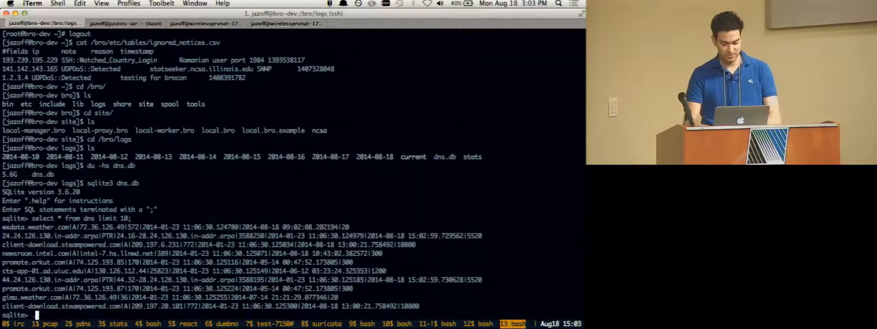
{"action": "type", "text": ".table"}
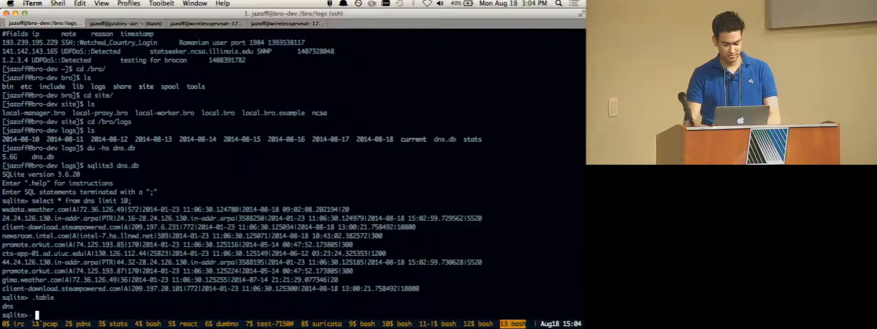
{"action": "type", "text": ".help"}
{"action": "type", "text": ".mode"}
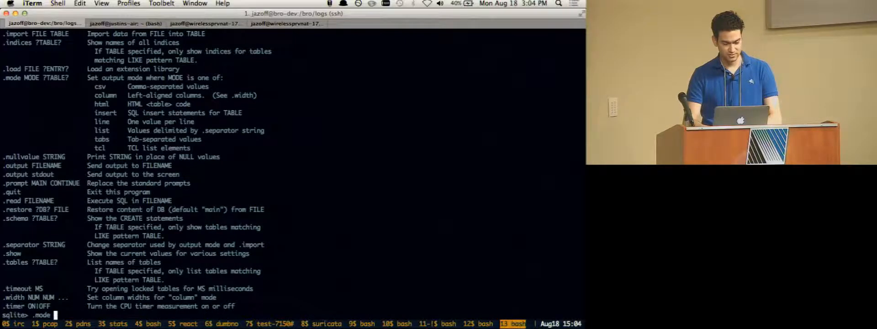
{"action": "type", "text": "hea"}
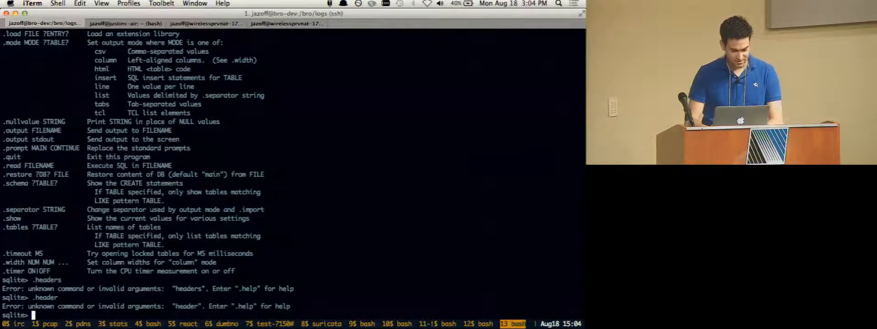
{"action": "type", "text": "select * from dns limit 10;"}
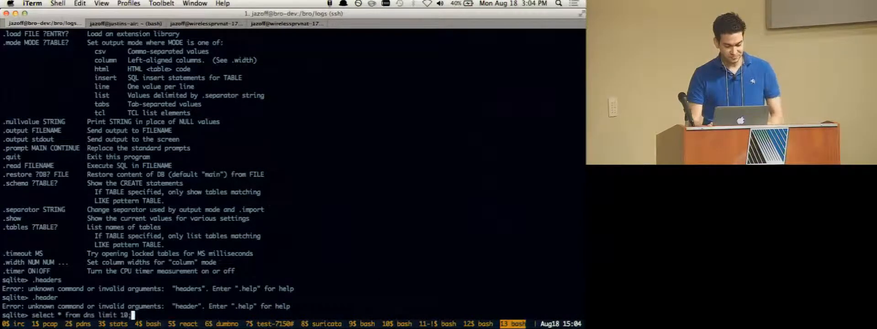
{"action": "key", "text": "Return"}
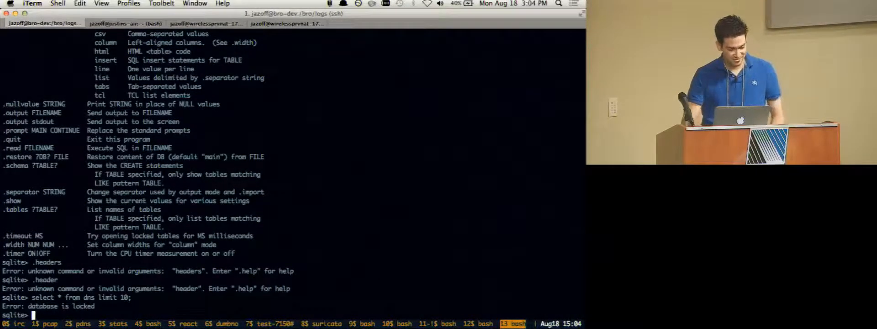
{"action": "type", "text": ".help"}
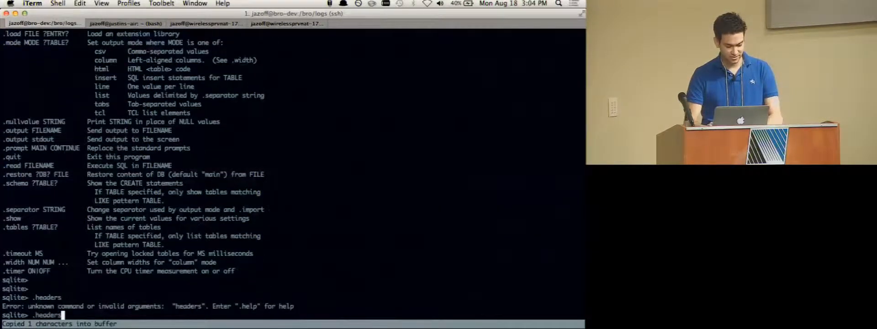
{"action": "type", "text": ".header"}
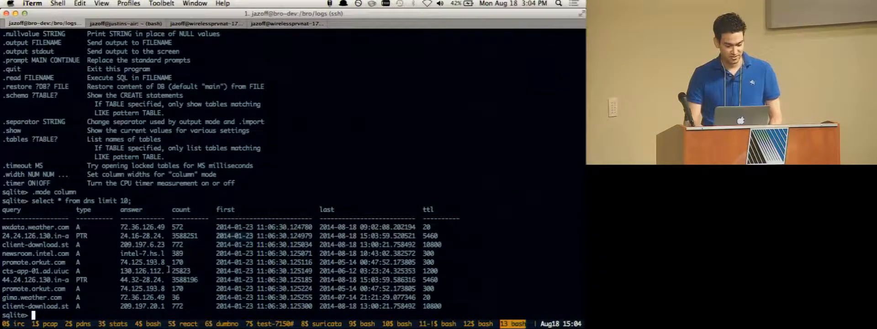
Step: Query dns rows with count > 10000, then look up answer 74.125.225.112, retrying after the database lock
{"action": "type", "text": "select * from dns limit 1"}
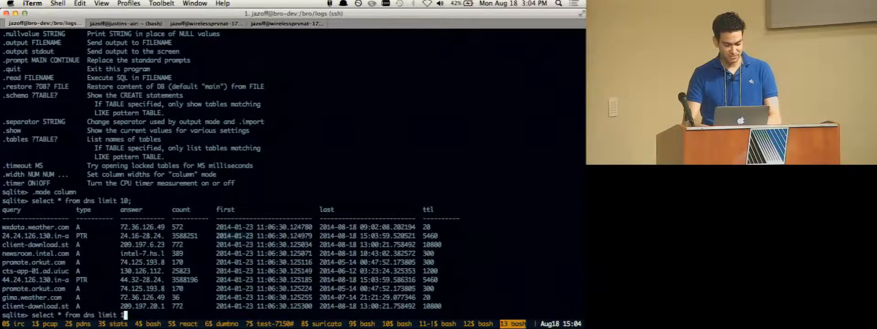
{"action": "type", "text": "where"}
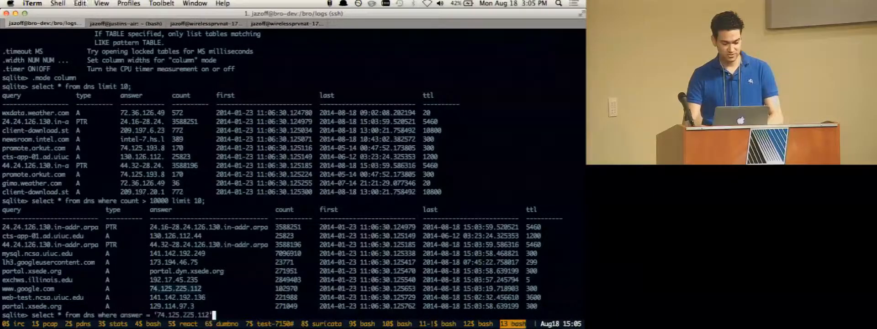
{"action": "type", "text": ";"}
{"action": "key", "text": "Return"}
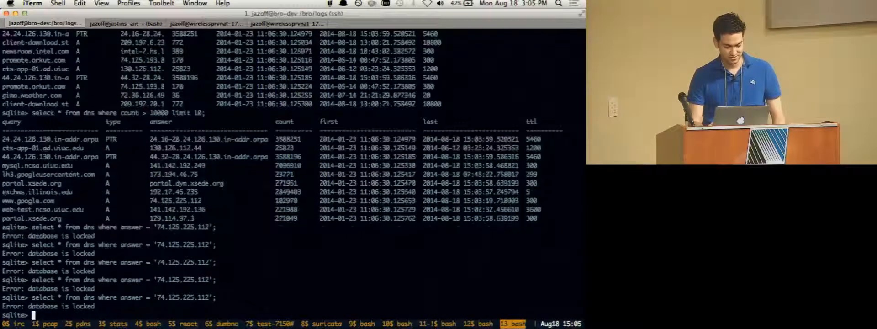
{"action": "key", "text": "Return"}
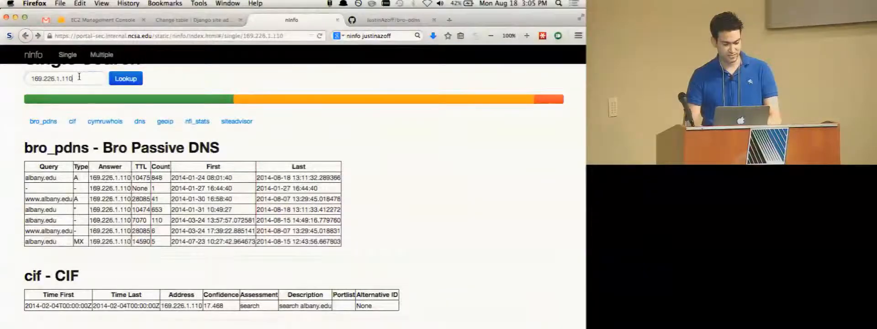
Step: Look up 74.125.225.112 in ninfo and scroll through its bro_pdns results listing Google domains
{"action": "left_click", "coordinate": [125, 107]}
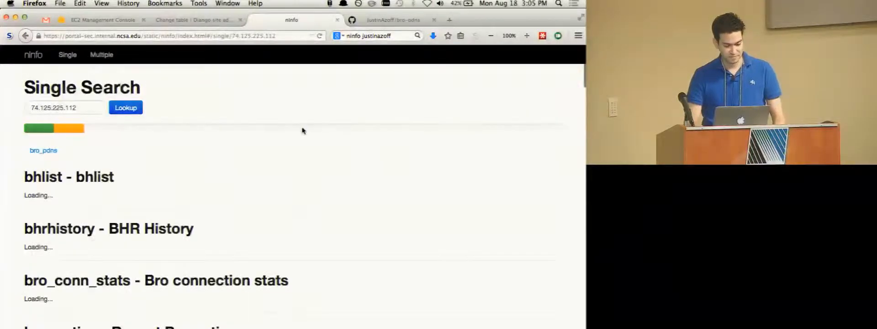
{"action": "scroll", "scroll_direction": "down", "scroll_amount": 3}
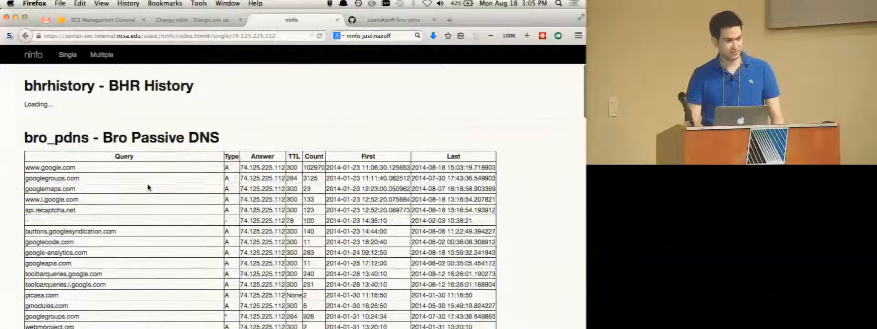
{"action": "scroll", "scroll_direction": "down", "scroll_amount": 3}
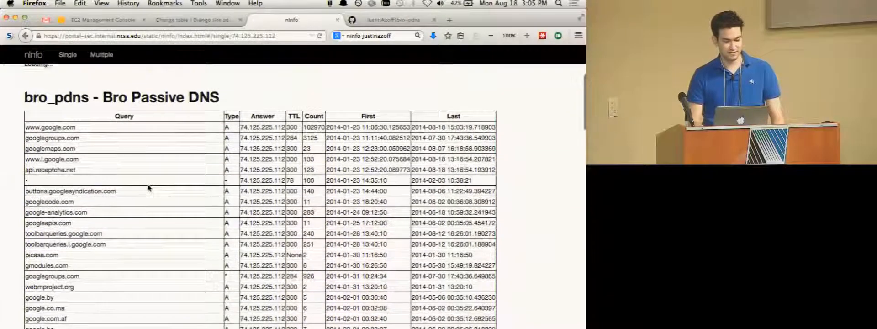
{"action": "scroll", "scroll_direction": "down", "scroll_amount": 3}
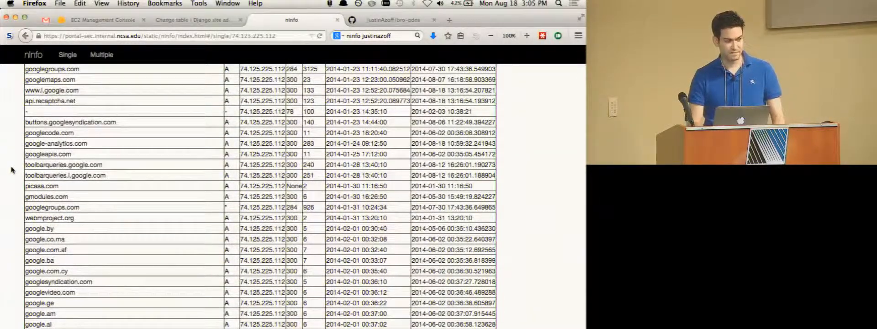
{"action": "scroll", "scroll_direction": "down", "scroll_amount": 3}
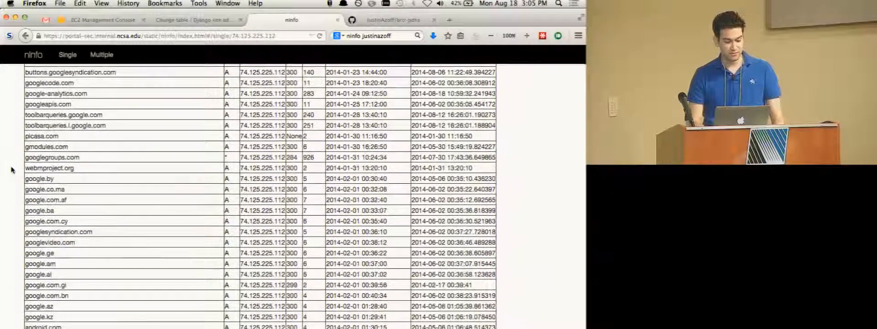
{"action": "scroll", "scroll_direction": "down", "scroll_amount": 3}
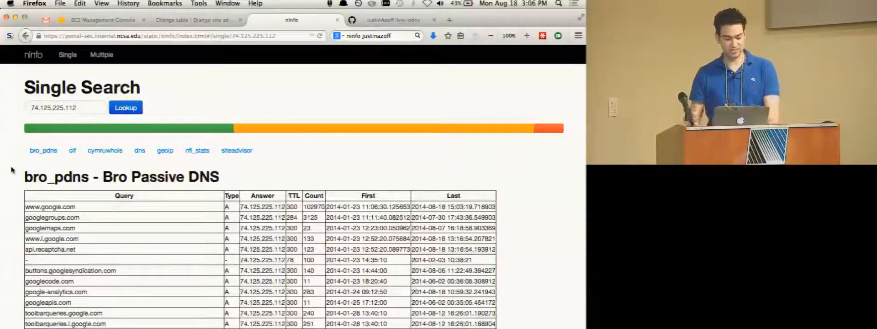
{"action": "scroll", "scroll_direction": "down", "scroll_amount": 3}
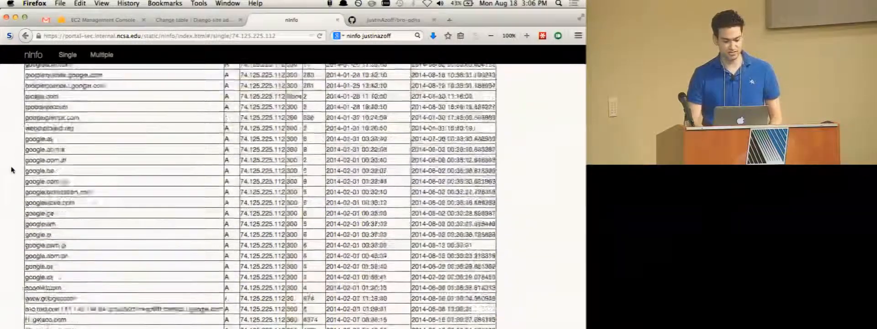
{"action": "scroll", "scroll_direction": "down", "scroll_amount": 3}
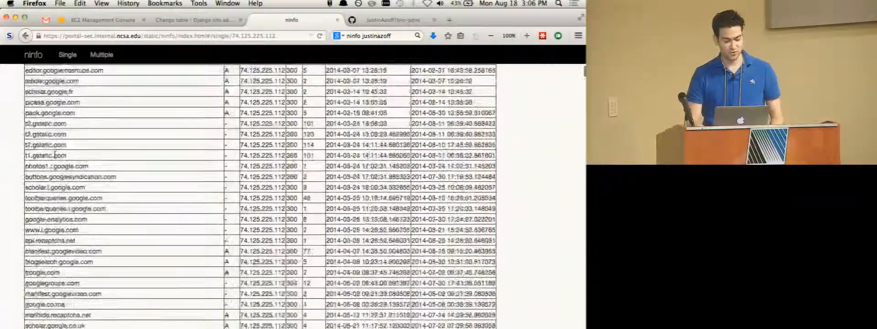
{"action": "scroll", "scroll_direction": "down", "scroll_amount": 3}
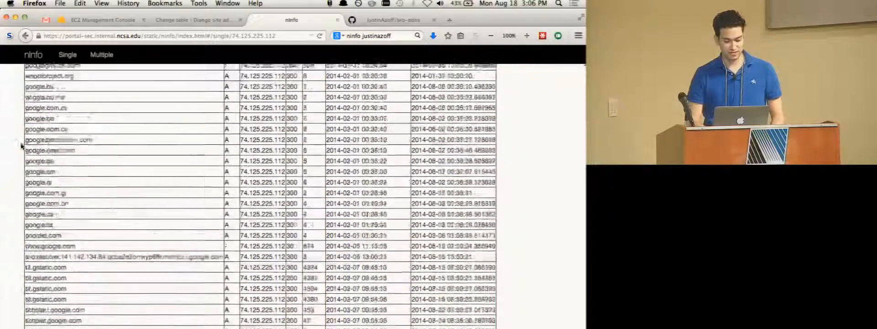
{"action": "left_click", "coordinate": [125, 76]}
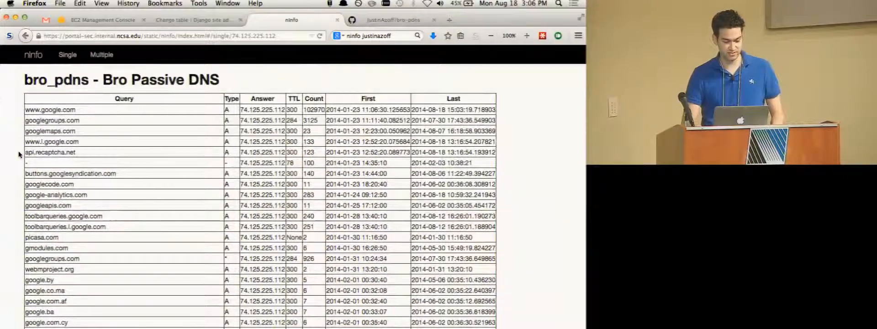
{"action": "scroll", "scroll_direction": "down", "scroll_amount": 3}
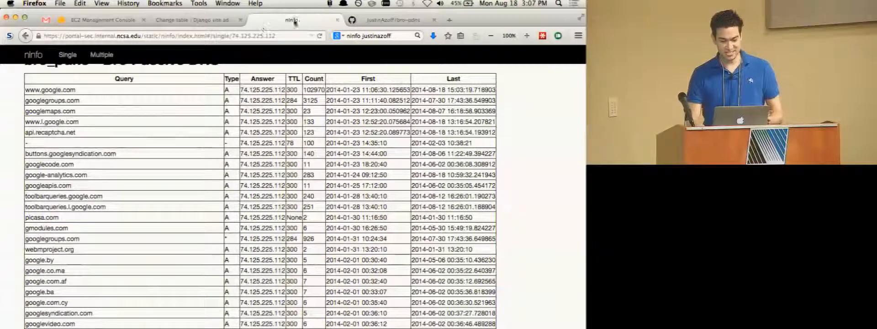
Step: From the bro-pdns repository page, open owner JustinAzoff's GitHub profile
{"action": "left_click", "coordinate": [393, 19]}
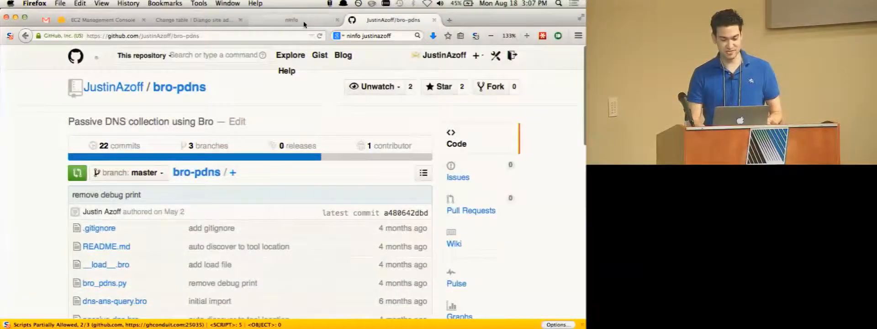
{"action": "left_click", "coordinate": [291, 20]}
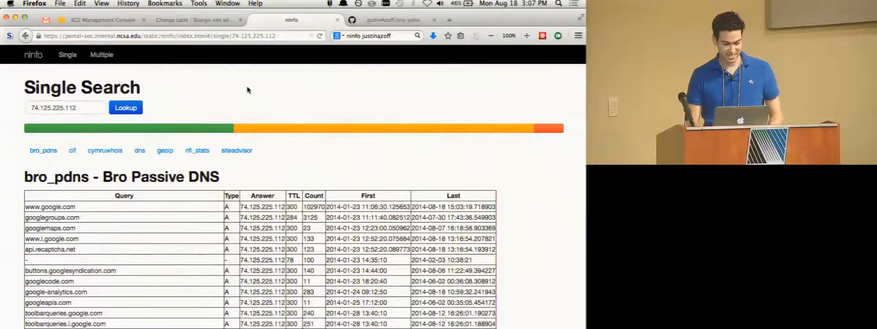
{"action": "left_click", "coordinate": [393, 19]}
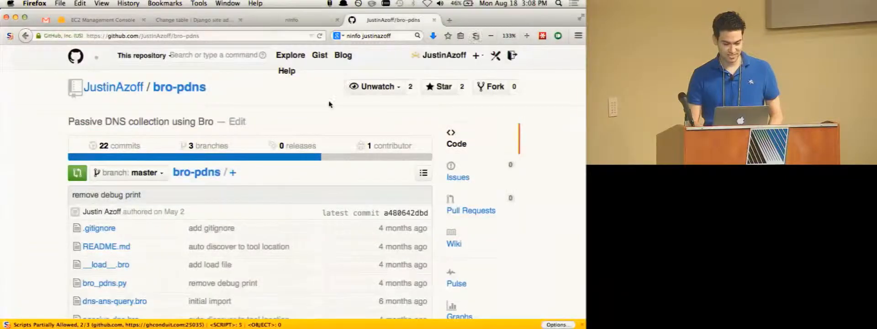
{"action": "left_click", "coordinate": [444, 54]}
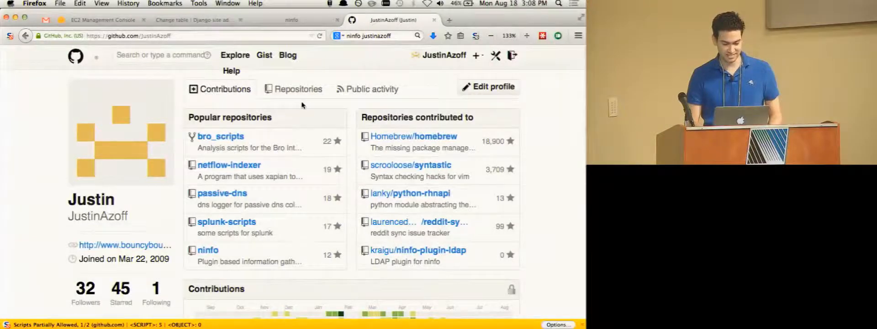
Step: Show JustinAzoff's repository list and open the dumbno flow-shunting repository
{"action": "left_click", "coordinate": [298, 88]}
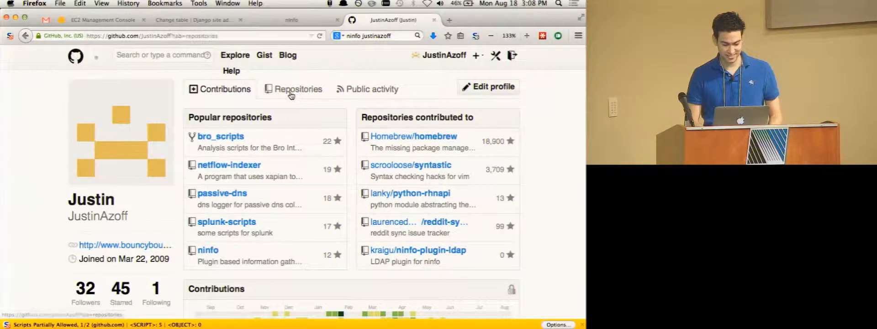
{"action": "left_click", "coordinate": [298, 89]}
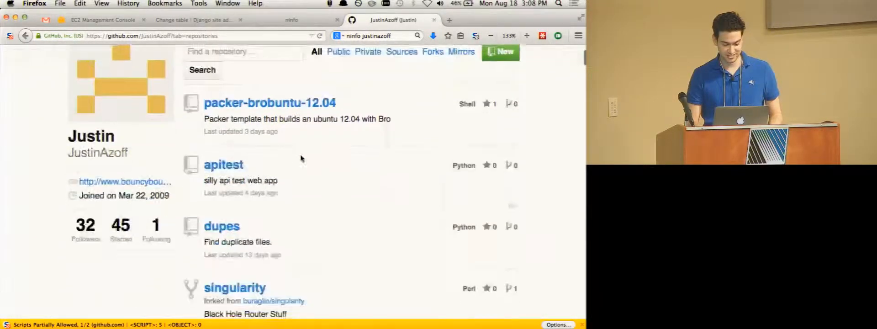
{"action": "scroll", "scroll_direction": "down", "scroll_amount": 3}
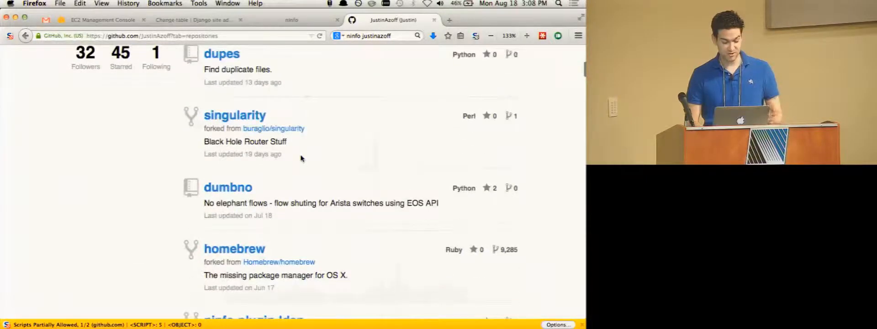
{"action": "left_click", "coordinate": [227, 186]}
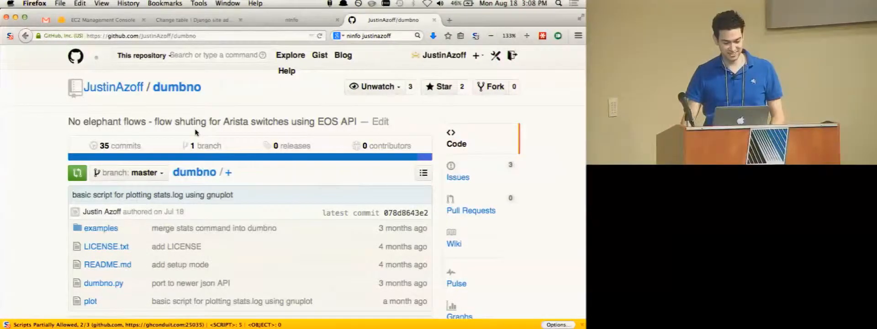
{"action": "scroll", "scroll_direction": "down", "scroll_amount": 3}
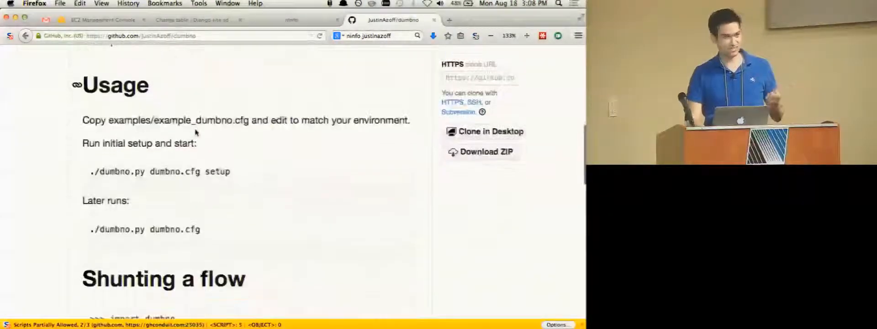
{"action": "scroll", "scroll_direction": "down", "scroll_amount": 3}
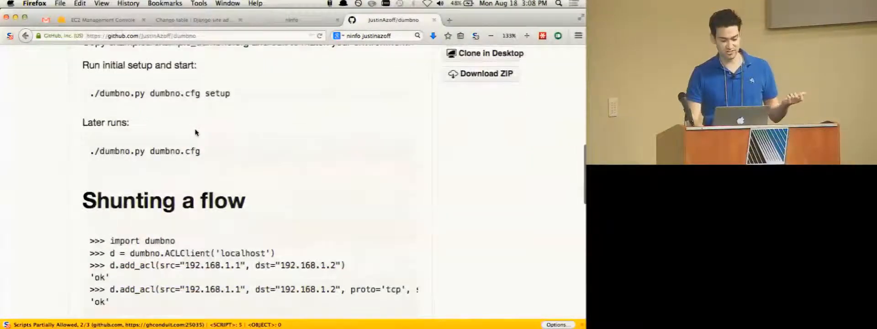
{"action": "scroll", "scroll_direction": "down", "scroll_amount": 3}
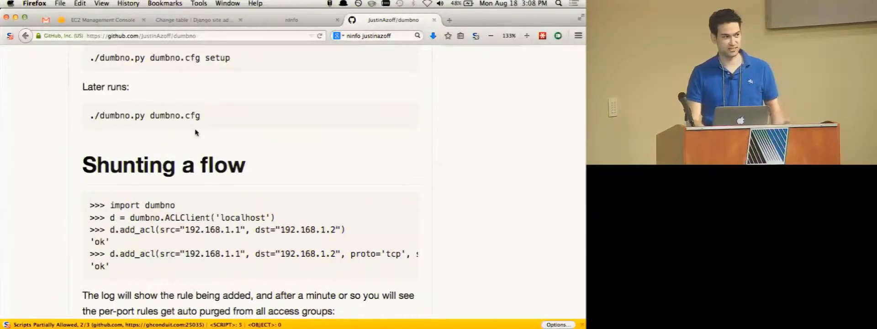
{"action": "scroll", "scroll_direction": "down", "scroll_amount": 3}
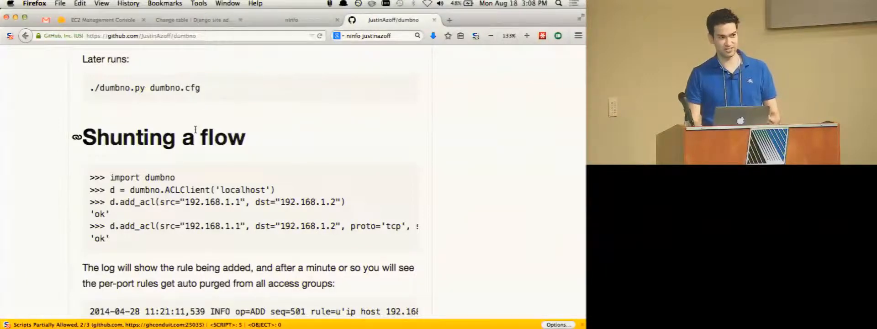
{"action": "scroll", "scroll_direction": "down", "scroll_amount": 3}
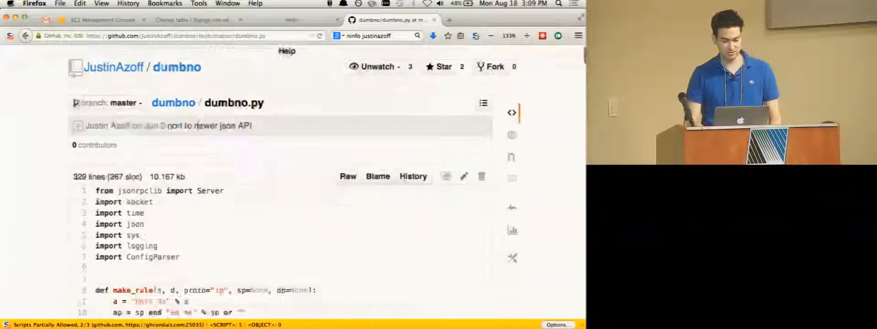
{"action": "scroll", "scroll_direction": "down", "scroll_amount": 3}
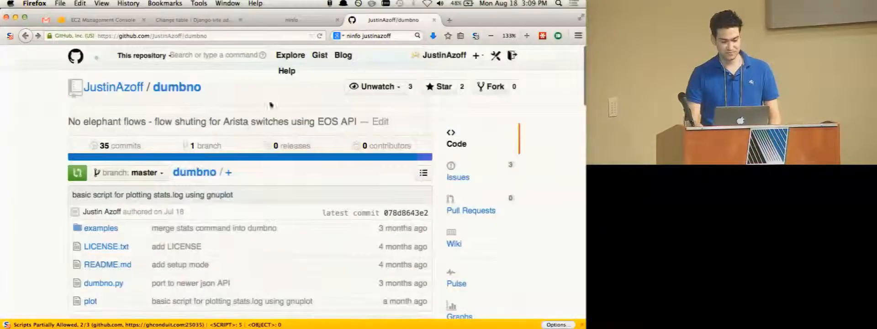
Step: Filter JustinAzoff's repositories by 'bro-', open bro-react and enter its react folder
{"action": "left_click", "coordinate": [114, 87]}
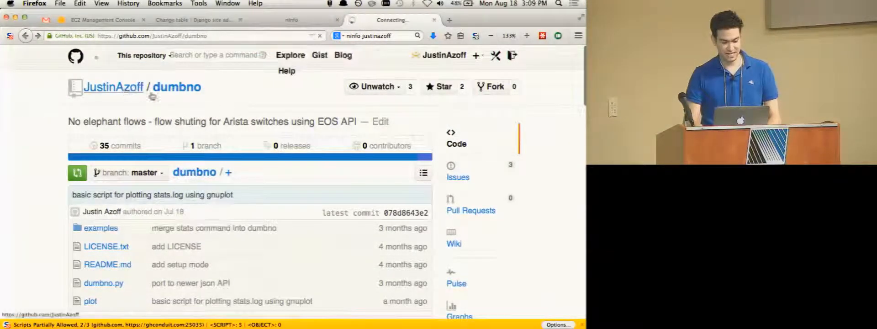
{"action": "left_click", "coordinate": [113, 87]}
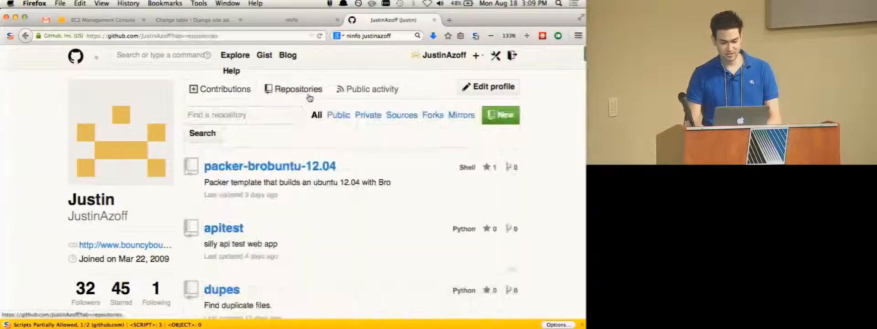
{"action": "type", "text": "bro-"}
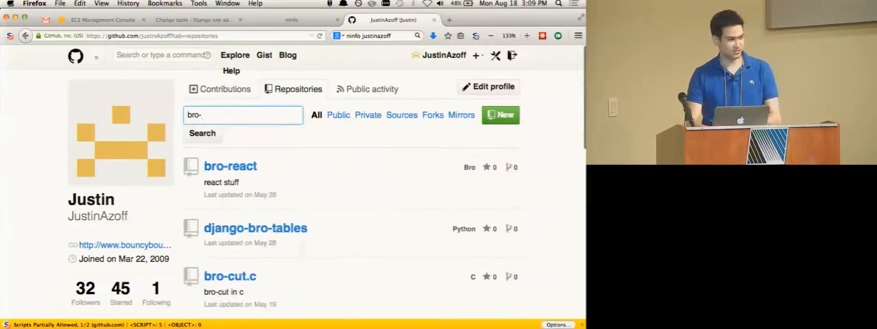
{"action": "left_click", "coordinate": [230, 165]}
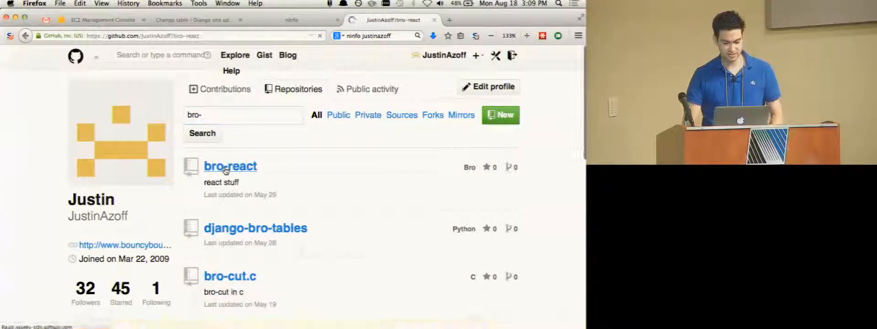
{"action": "left_click", "coordinate": [230, 166]}
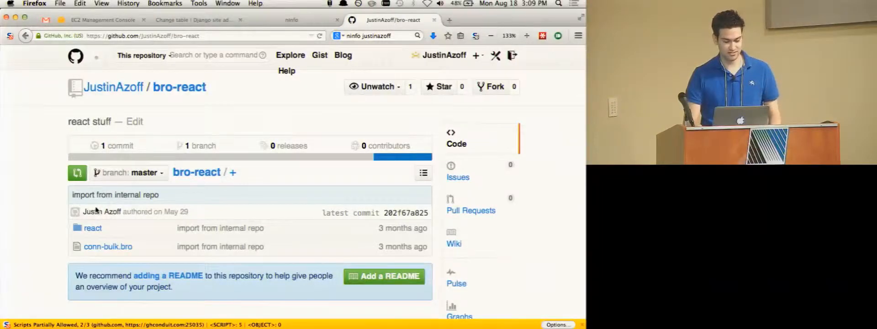
{"action": "left_click", "coordinate": [93, 228]}
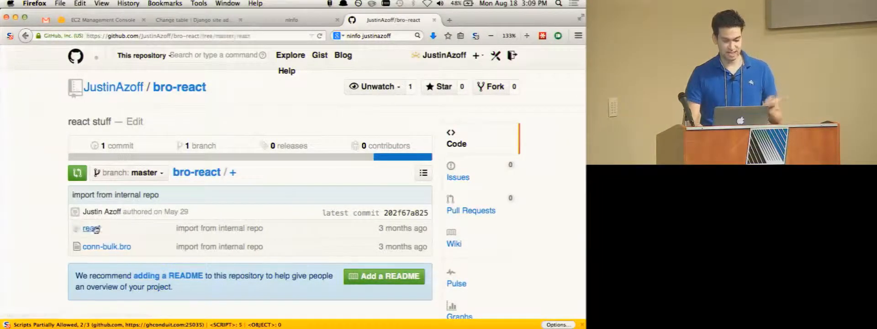
Step: Open gridftp.bro in the react folder and highlight its React::shunt line
{"action": "left_click", "coordinate": [89, 227]}
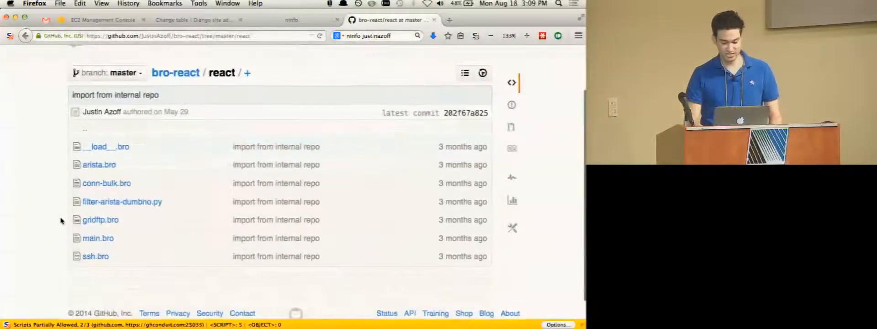
{"action": "left_click", "coordinate": [100, 220]}
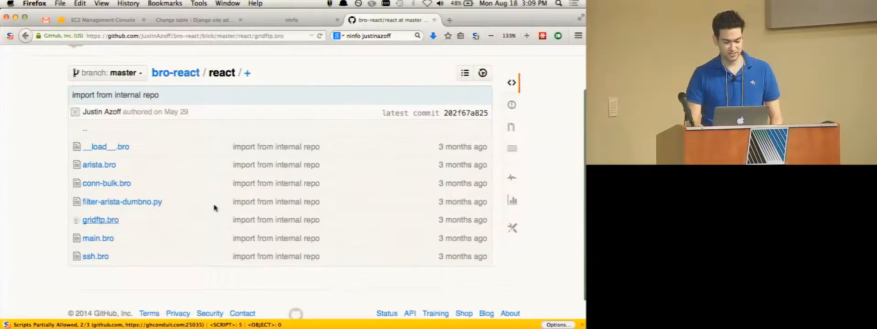
{"action": "left_click", "coordinate": [101, 219]}
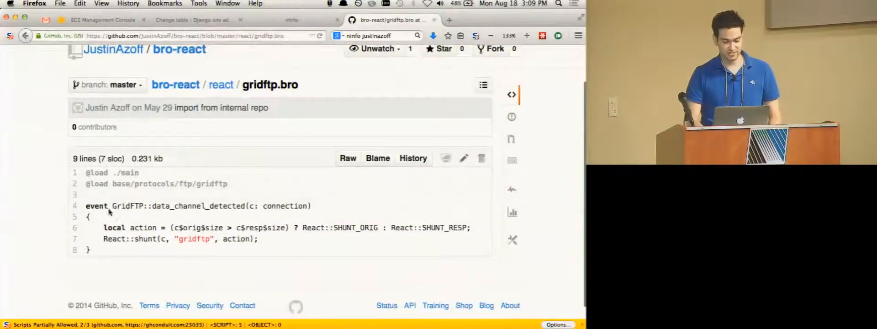
{"action": "double_click", "coordinate": [129, 206]}
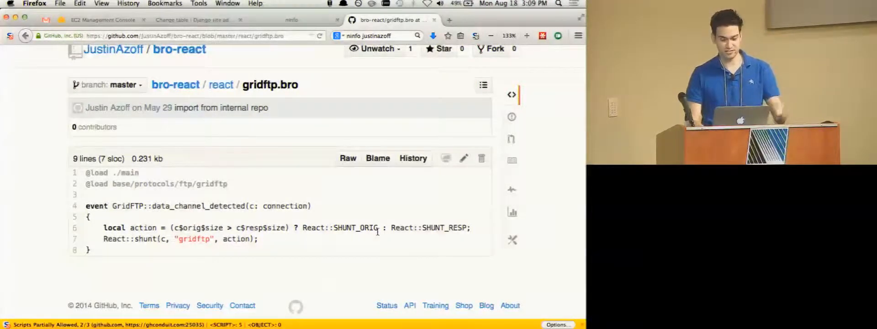
{"action": "triple_click", "coordinate": [179, 238]}
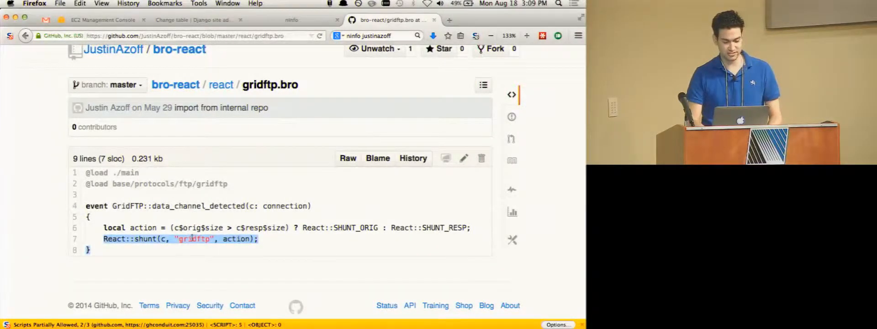
Step: Return to the react folder listing and open the arista.bro script
{"action": "left_click", "coordinate": [221, 84]}
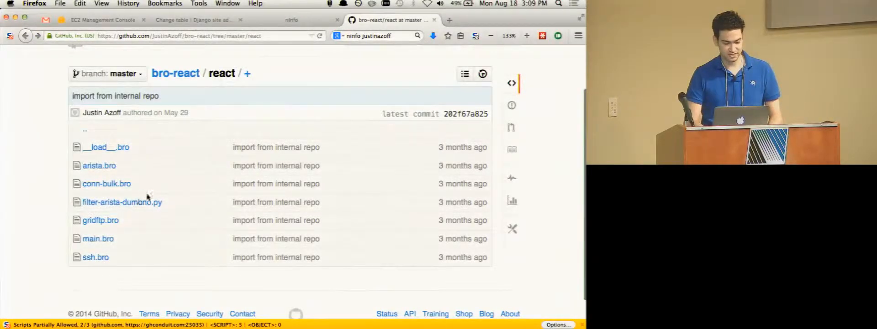
{"action": "left_click", "coordinate": [121, 202]}
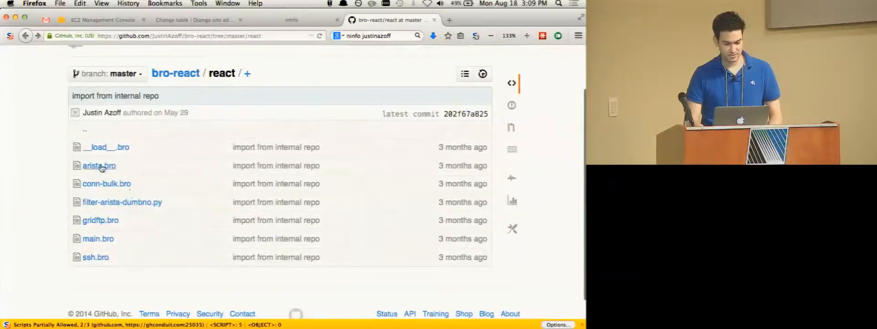
{"action": "left_click", "coordinate": [99, 165]}
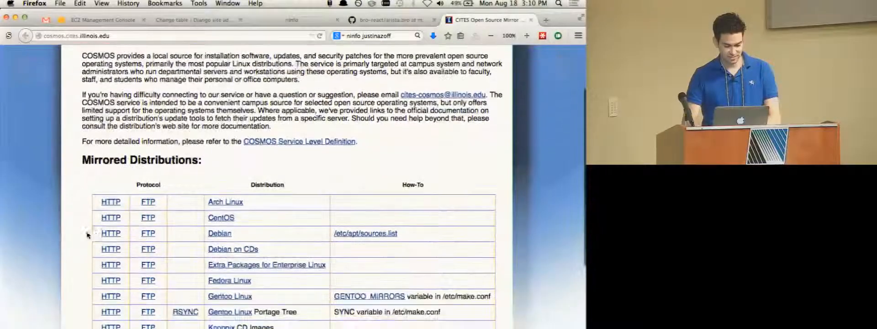
Step: Scroll the COSMOS mirror page down to the Mirrored Distributions section
{"action": "scroll", "scroll_direction": "down", "scroll_amount": 3}
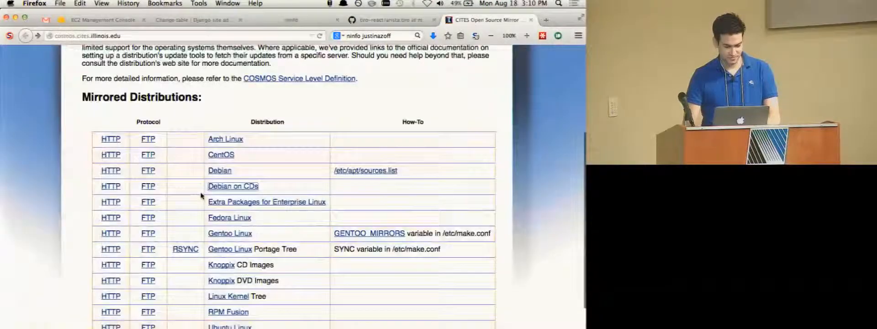
{"action": "scroll", "scroll_direction": "down", "scroll_amount": 3}
{"action": "type", "text": "ubu"}
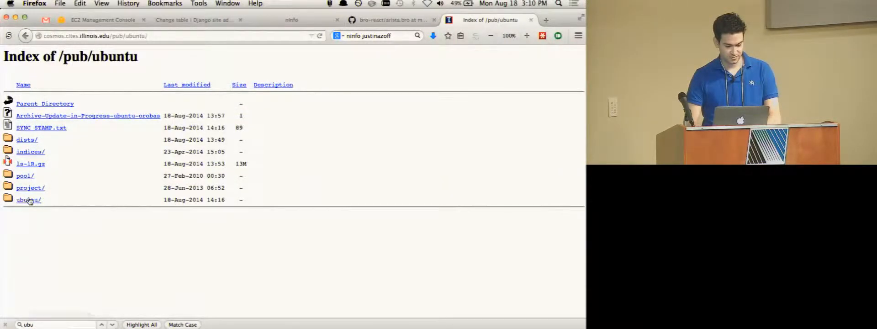
Step: Browse the Ubuntu mirror directories and copy the link location of ubuntu-14.04-server-i386.iso
{"action": "left_click", "coordinate": [28, 200]}
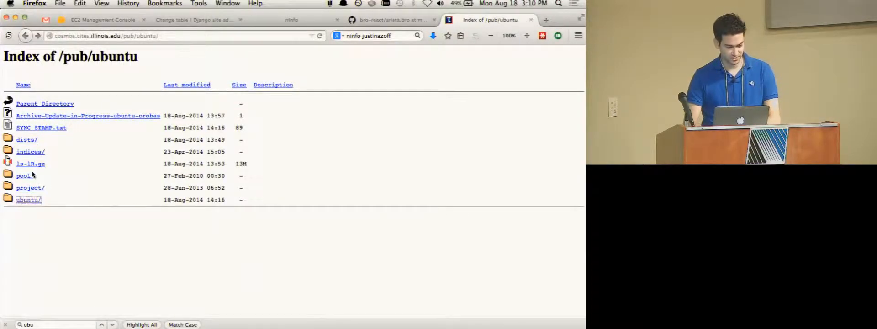
{"action": "left_click", "coordinate": [26, 139]}
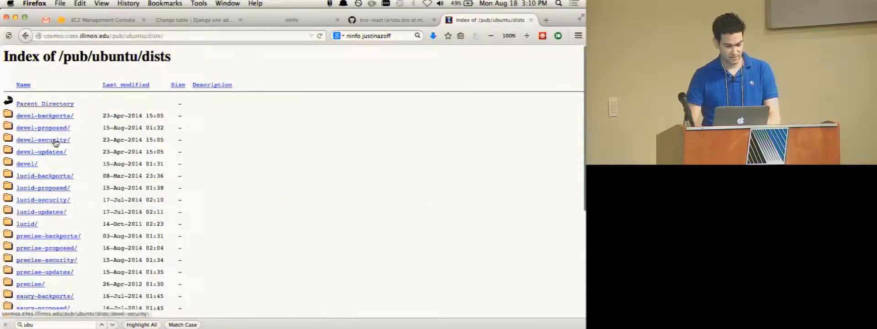
{"action": "left_click", "coordinate": [29, 283]}
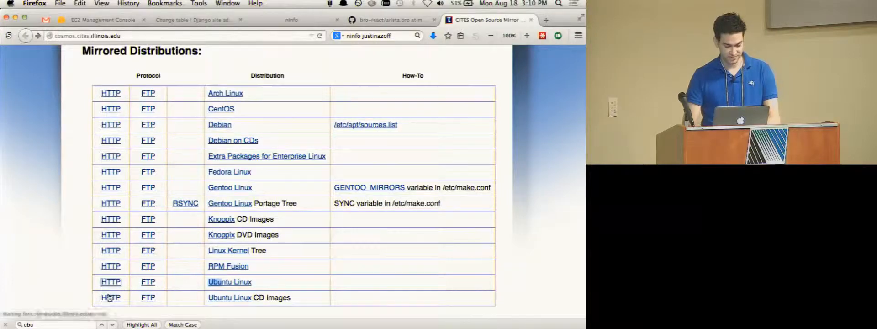
{"action": "left_click", "coordinate": [110, 283]}
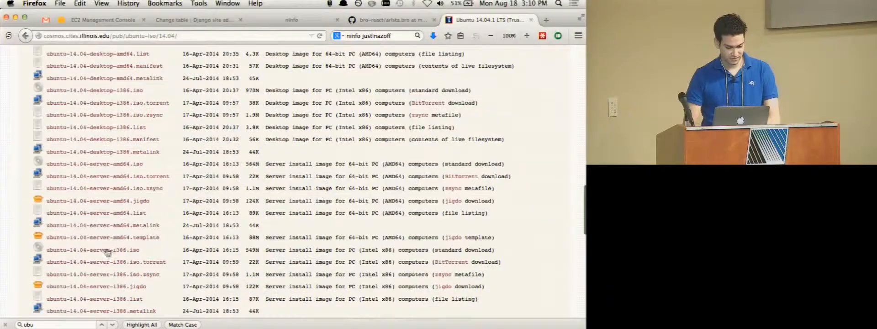
{"action": "right_click", "coordinate": [92, 250]}
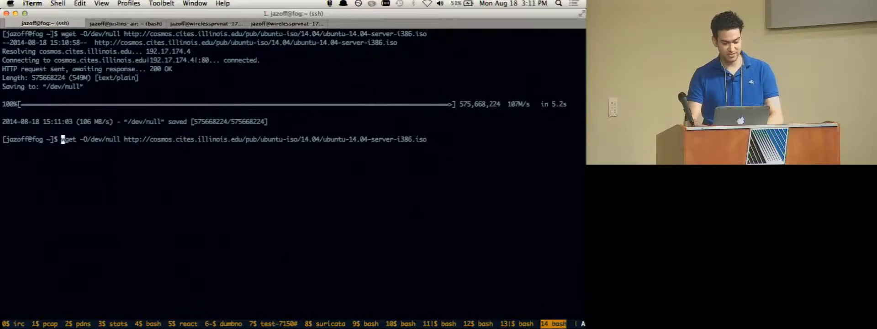
Step: Rerun the wget ISO download prefixed with sleep 3; so dumbno logs a new ACL rule
{"action": "type", "text": "sleep 3;"}
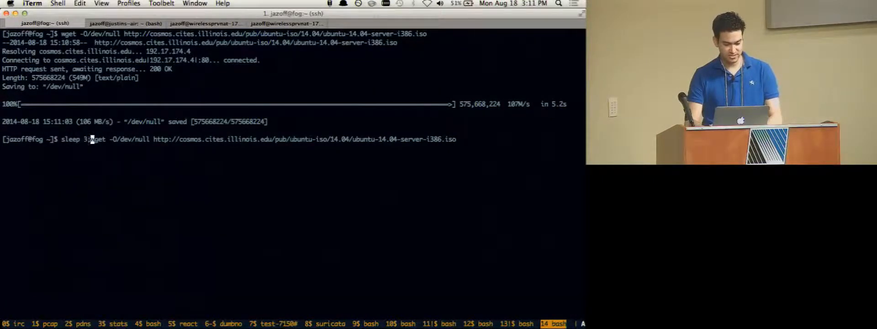
{"action": "key", "text": "Return"}
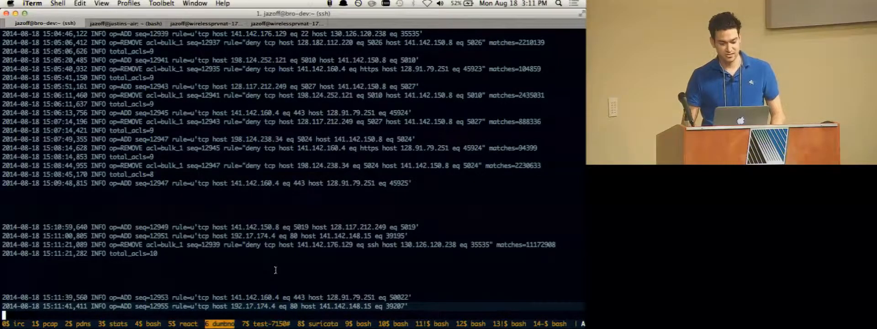
Step: View the tail of bro-react's react.log listing the SHUNT_RESP connections that were shunted
{"action": "scroll", "scroll_direction": "down", "scroll_amount": 3}
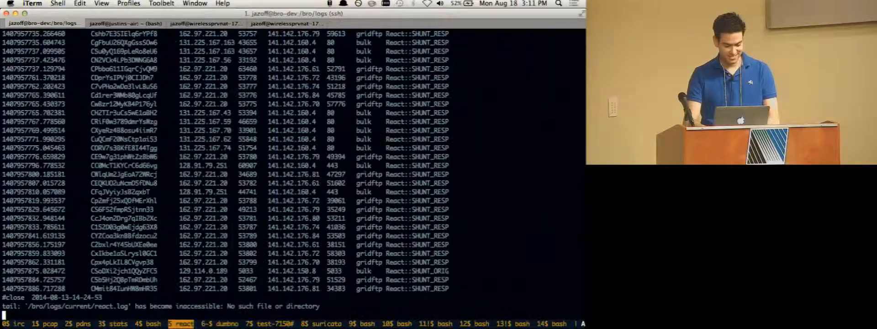
{"action": "left_click", "coordinate": [111, 324]}
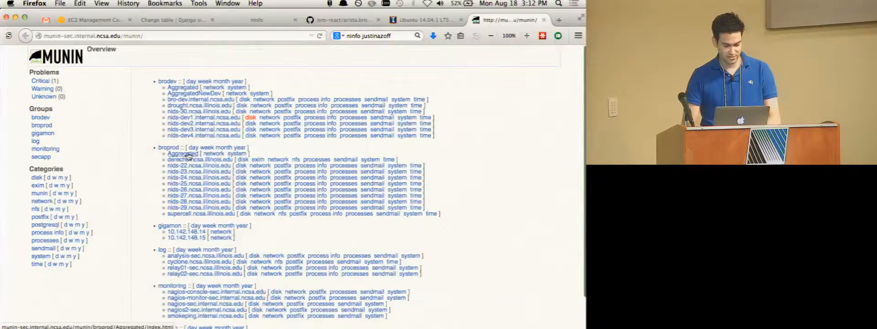
Step: Bring up broprod Aggregated and brodev AggregatedNewDev Munin graphs in separate tabs
{"action": "left_click", "coordinate": [183, 154]}
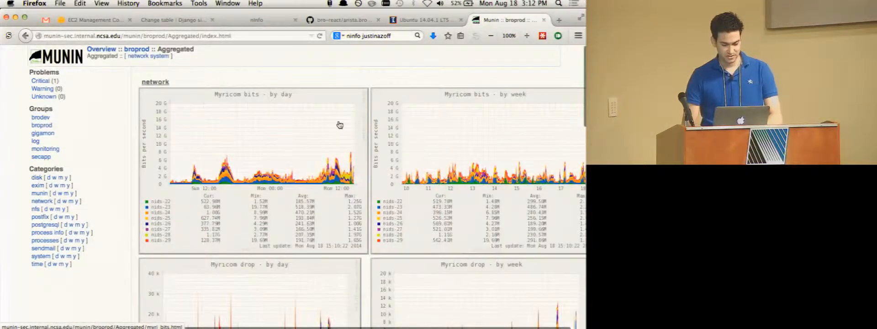
{"action": "left_click", "coordinate": [558, 19]}
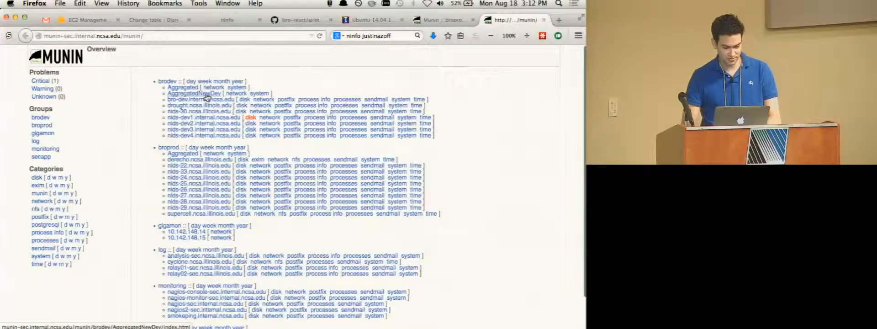
{"action": "left_click", "coordinate": [195, 93]}
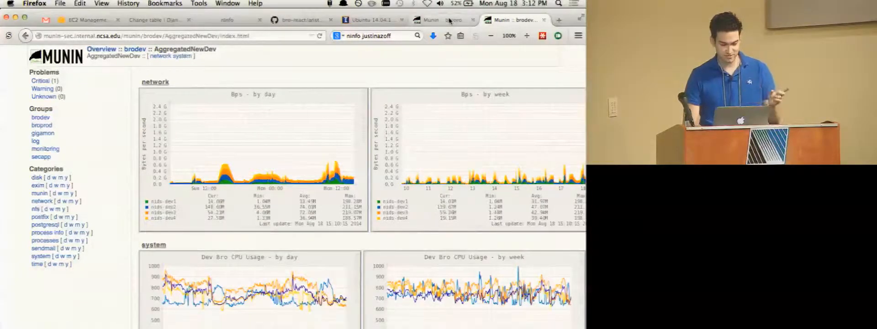
{"action": "left_click", "coordinate": [442, 19]}
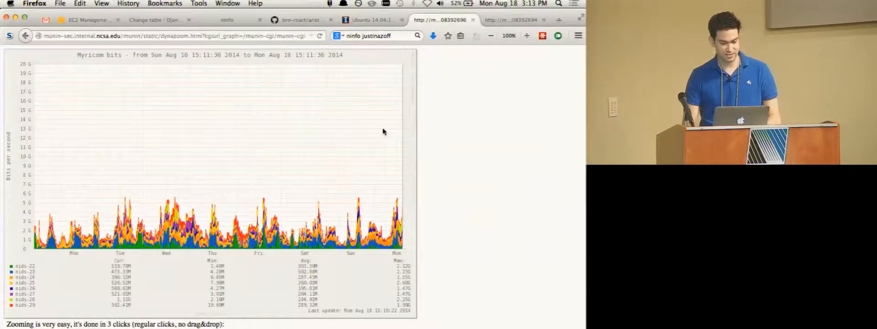
Step: Compare the production Myricom bits graph with the development Bps graph across tabs
{"action": "left_click", "coordinate": [511, 20]}
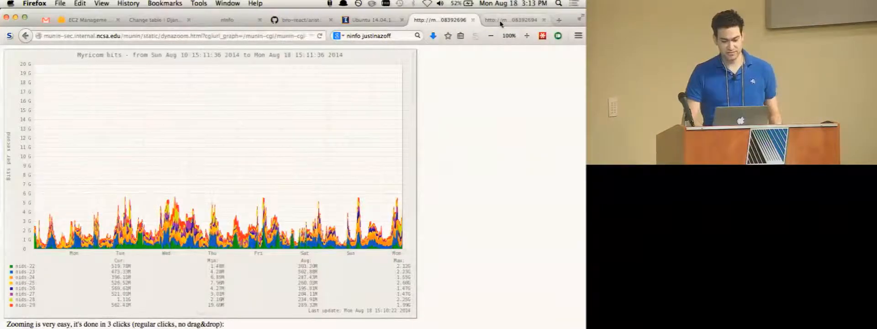
{"action": "mouse_move", "coordinate": [512, 21]}
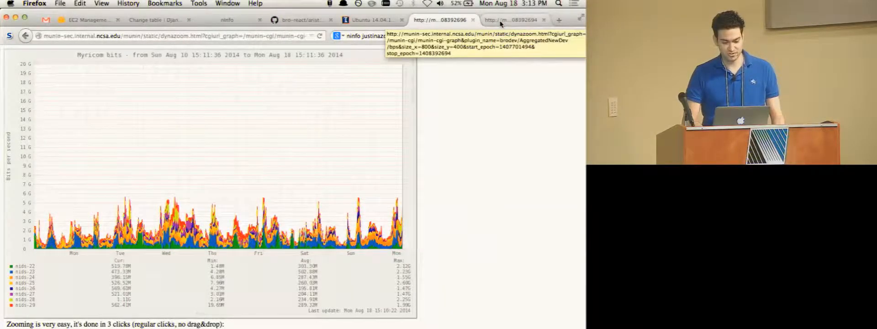
{"action": "left_click", "coordinate": [514, 19]}
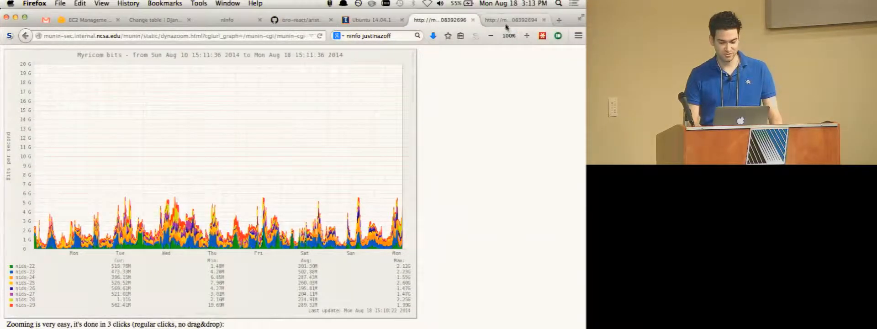
{"action": "left_click", "coordinate": [509, 20]}
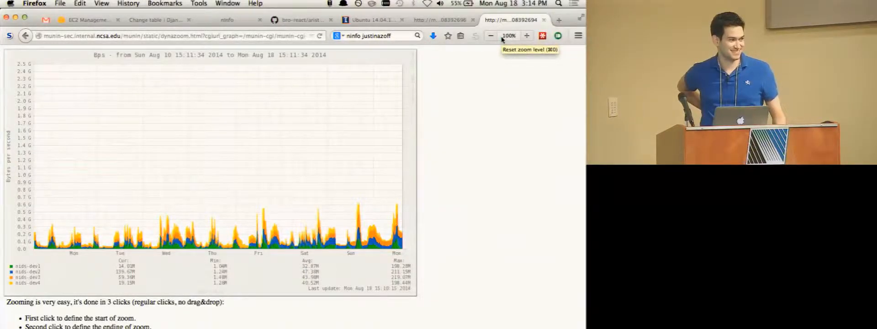
{"action": "left_click", "coordinate": [442, 20]}
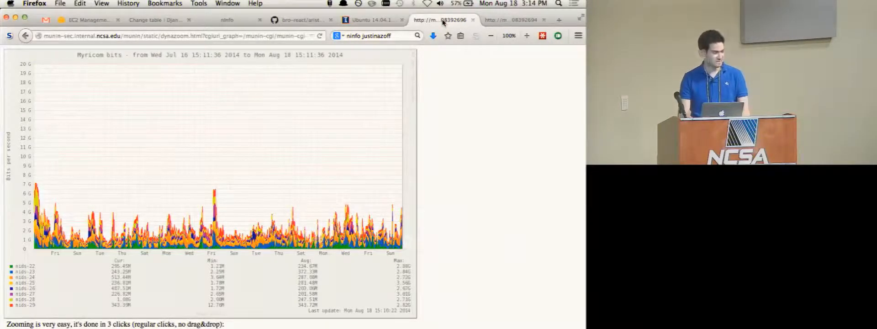
Step: Extend both graphs' start dates a month earlier and compare the month-long traffic
{"action": "left_click", "coordinate": [514, 20]}
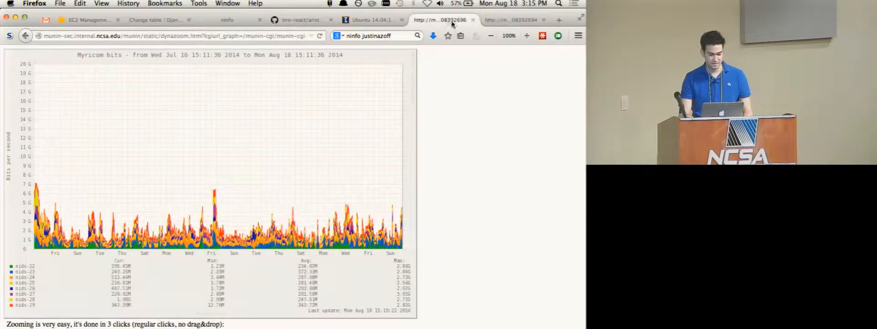
{"action": "left_click", "coordinate": [509, 20]}
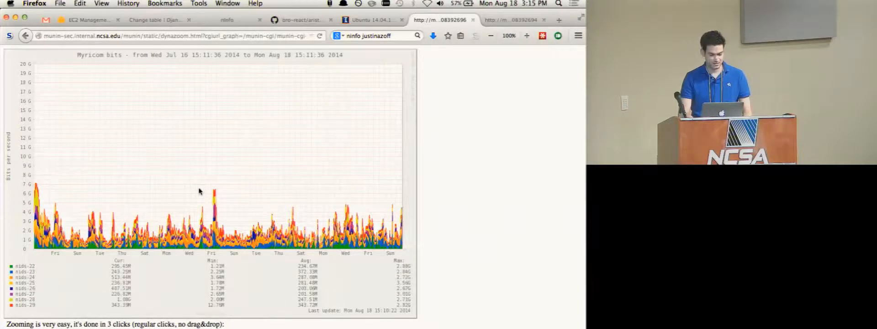
{"action": "mouse_move", "coordinate": [441, 111]}
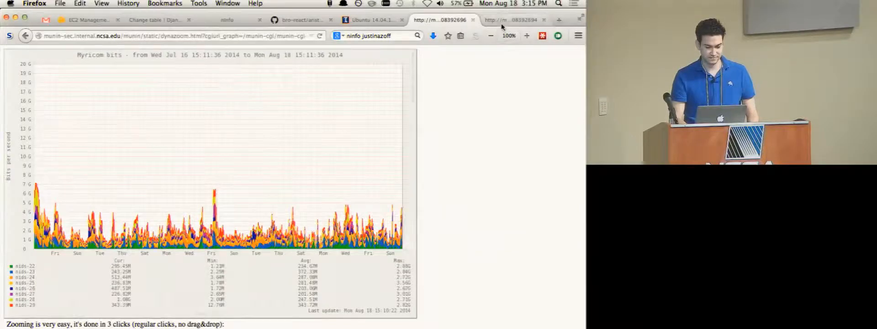
{"action": "left_click", "coordinate": [508, 20]}
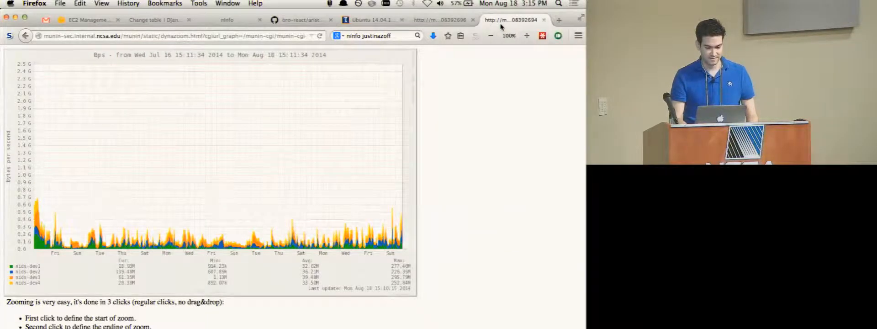
{"action": "left_click", "coordinate": [442, 20]}
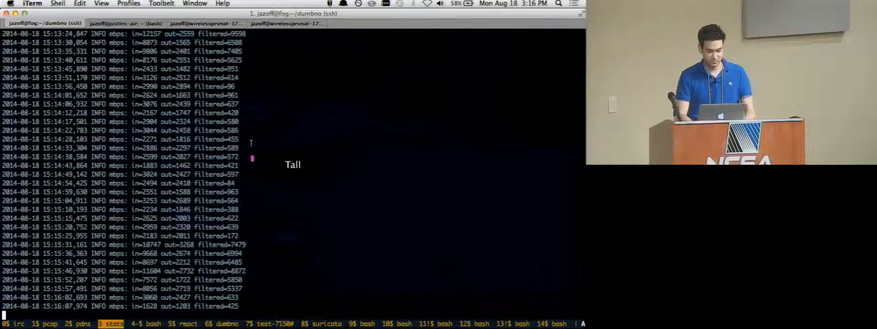
Step: Watch dumbno's log of ACL rules added and removed with match counts, reaching 23 ACLs
{"action": "left_click", "coordinate": [270, 324]}
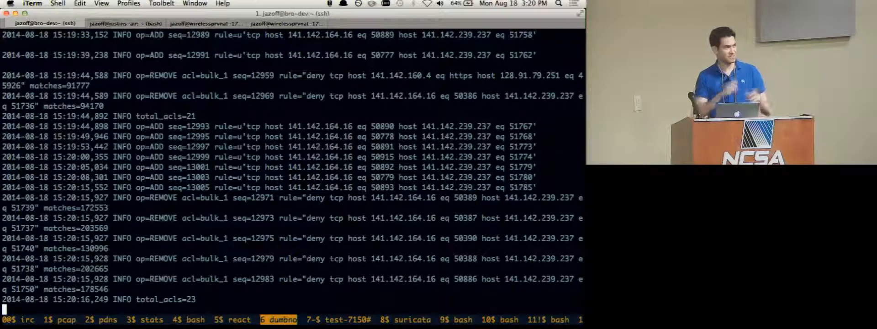
{"action": "scroll", "scroll_direction": "down", "scroll_amount": 3}
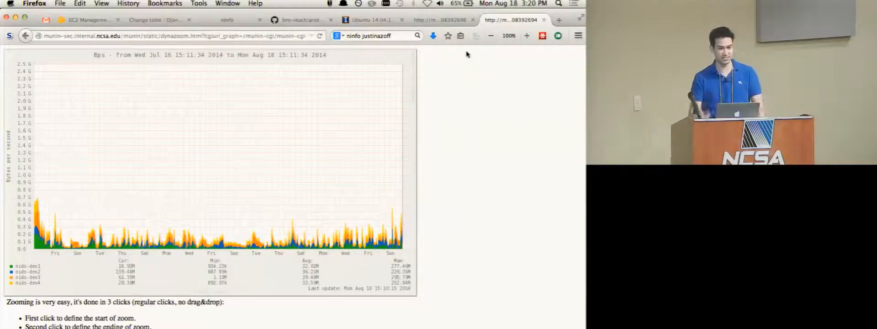
{"action": "left_click", "coordinate": [444, 20]}
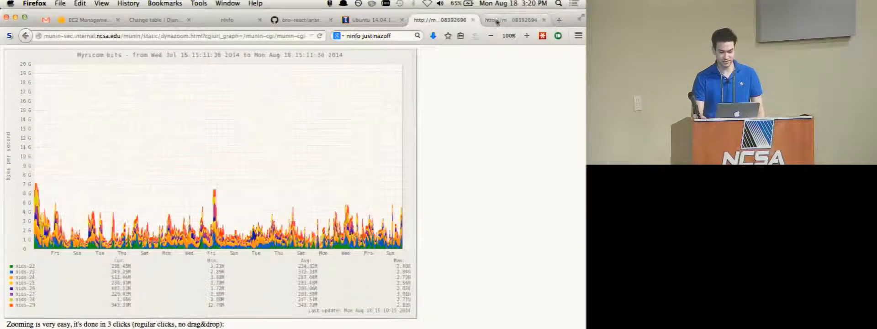
{"action": "left_click", "coordinate": [511, 20]}
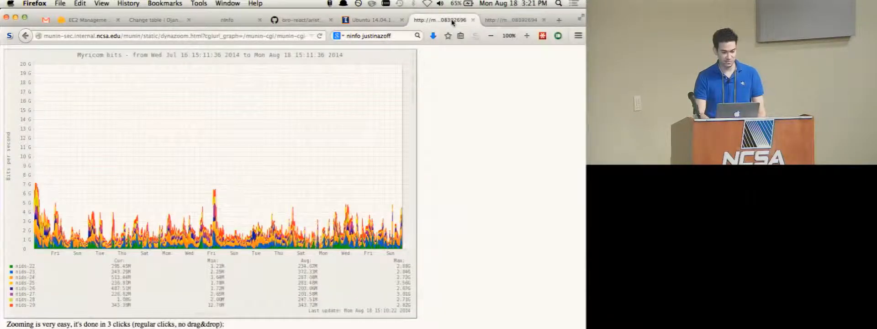
{"action": "left_click", "coordinate": [513, 19]}
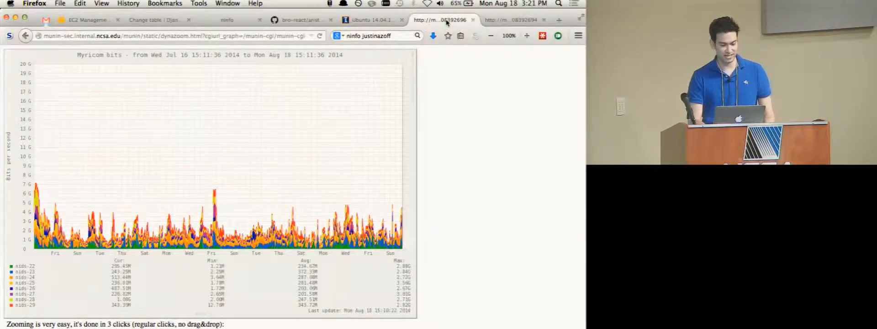
{"action": "left_click", "coordinate": [509, 19]}
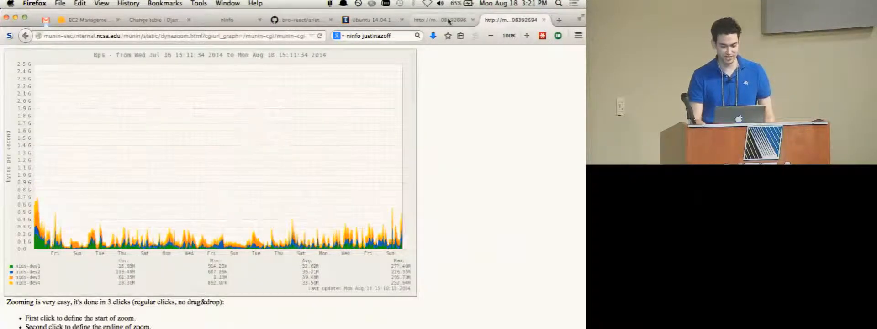